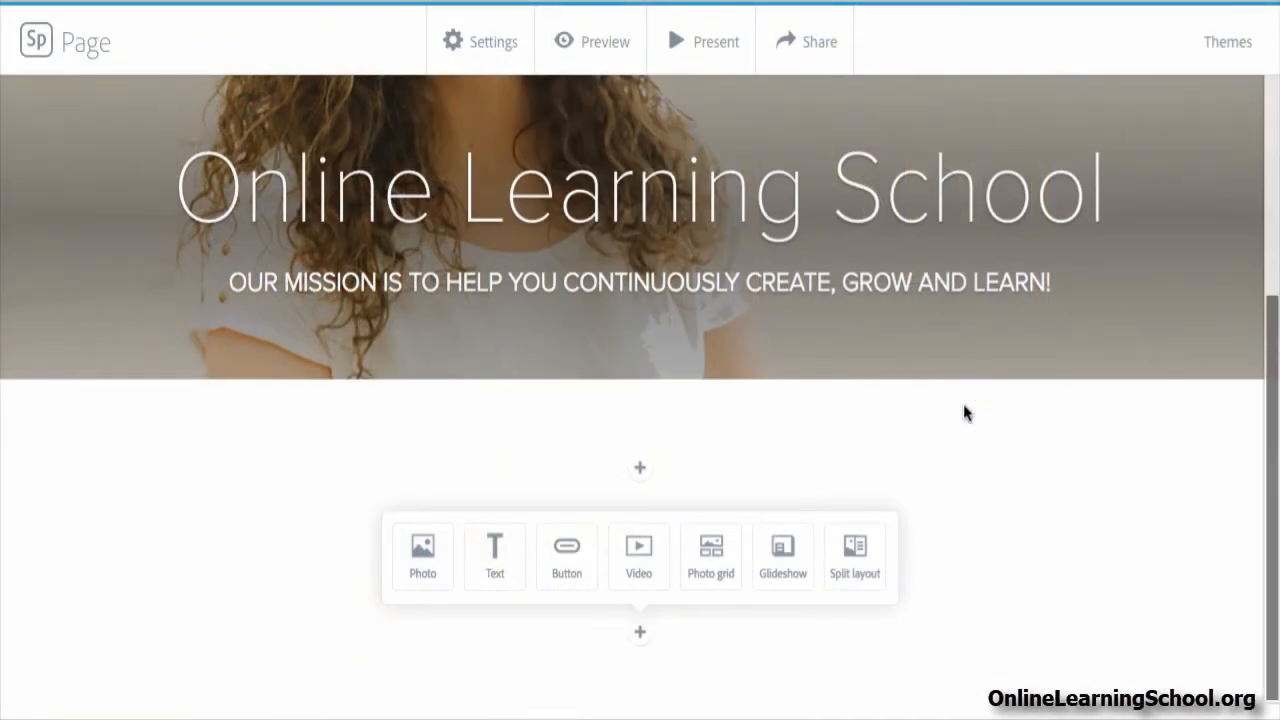
{"action": "mouse_move", "coordinate": [856, 556]}
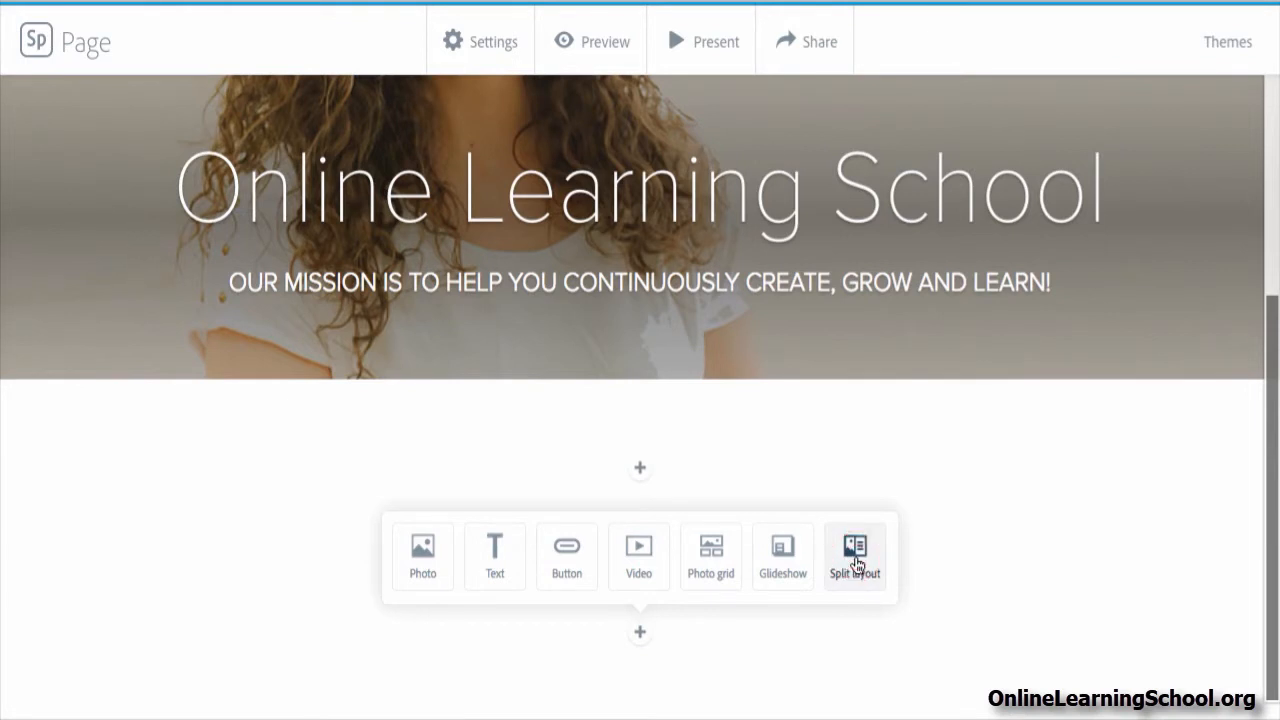
- Add a Split layout section below the header and scroll to review it
{"action": "left_click", "coordinate": [854, 556]}
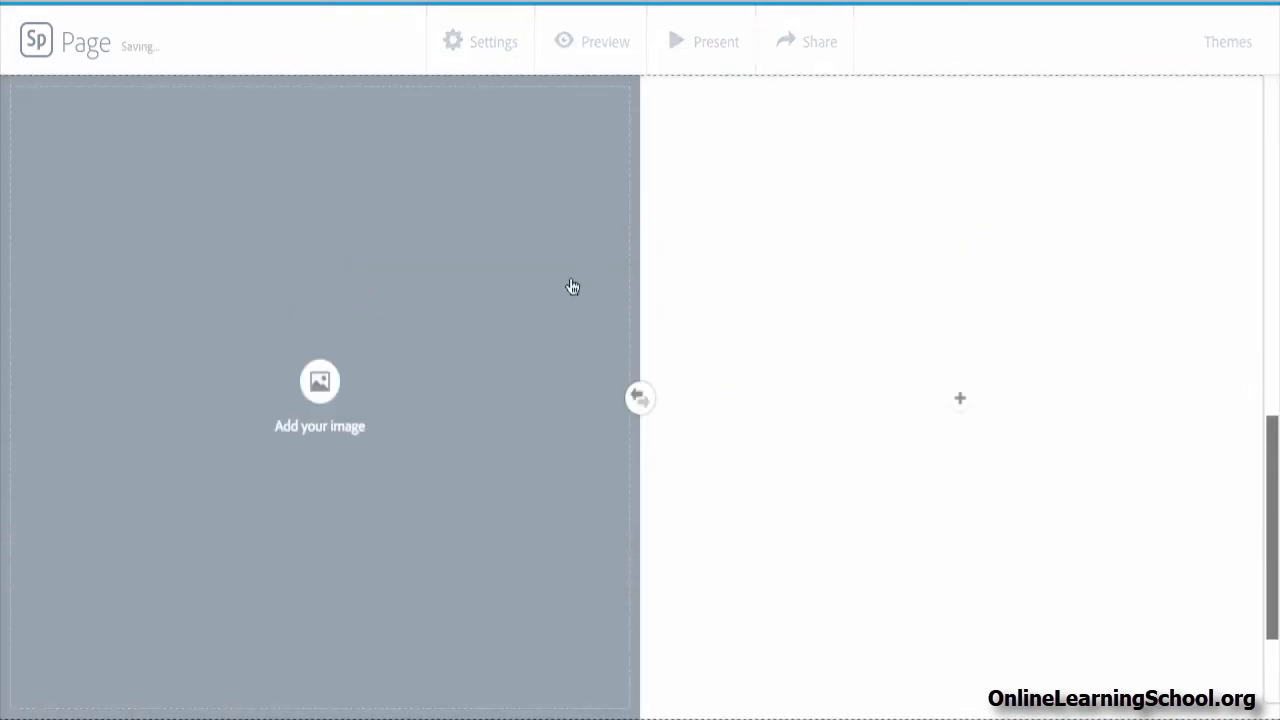
{"action": "mouse_move", "coordinate": [878, 336]}
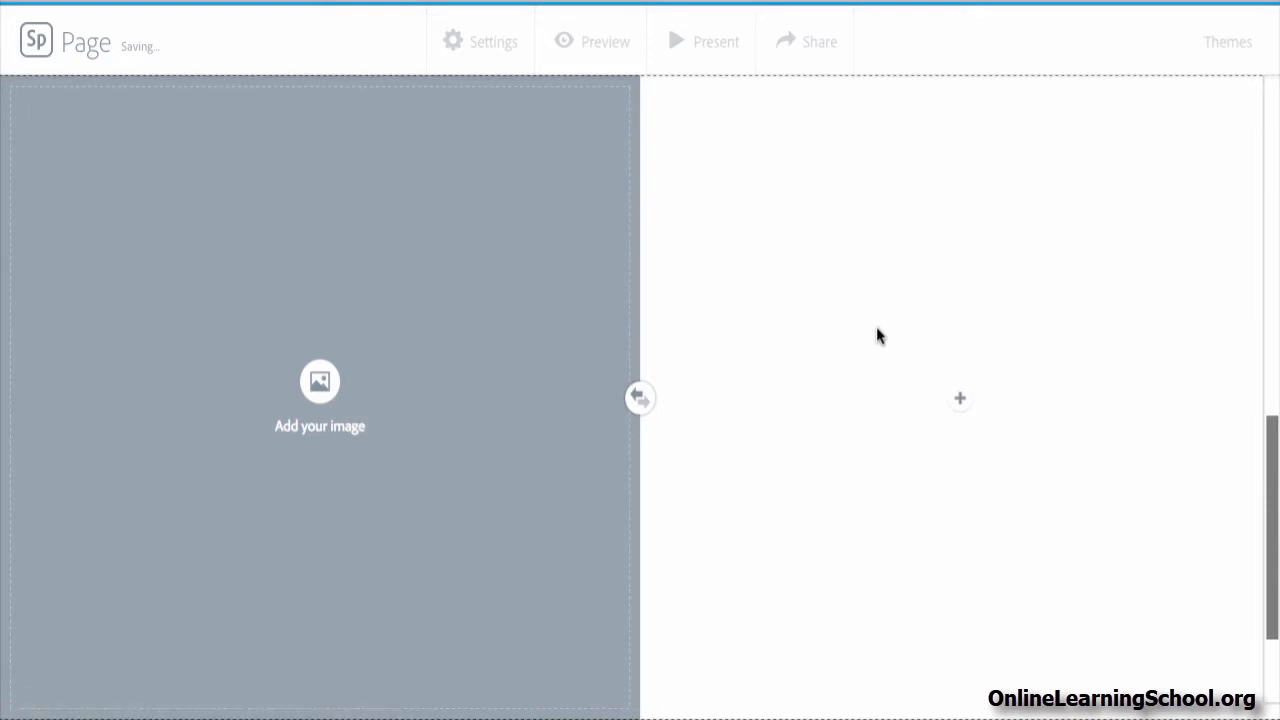
{"action": "scroll", "scroll_direction": "up", "scroll_amount": 3}
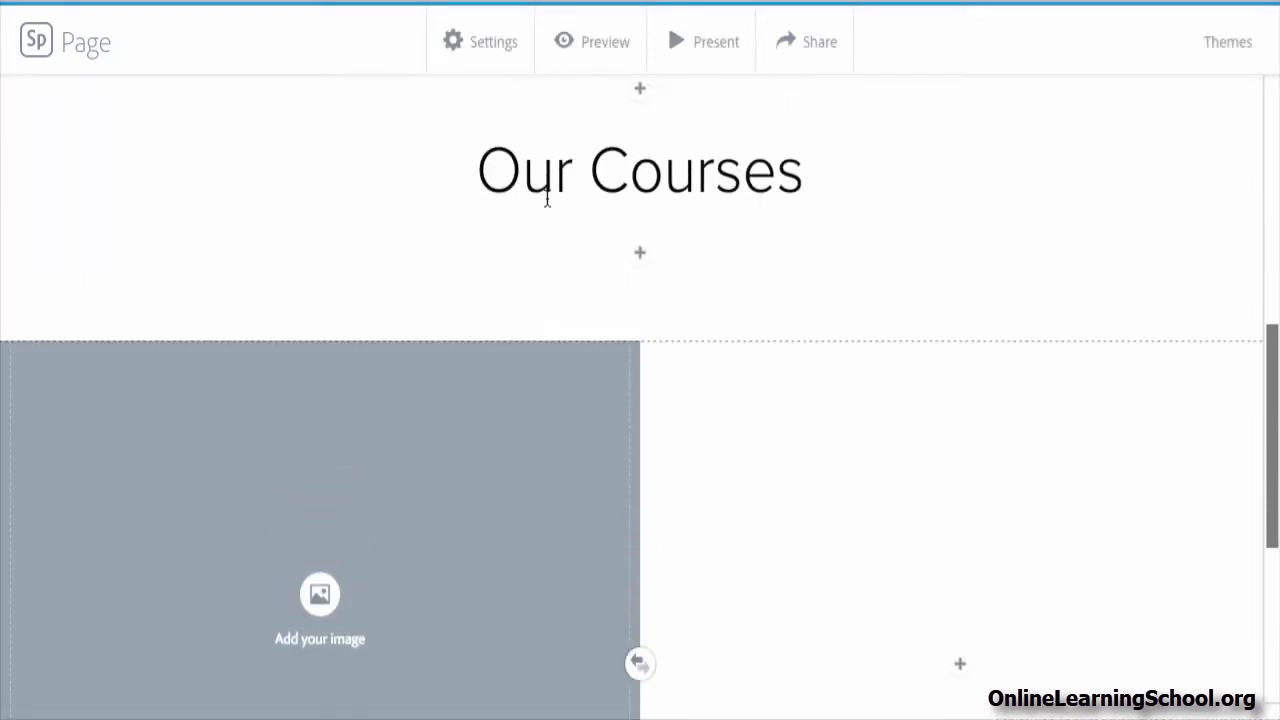
{"action": "scroll", "scroll_direction": "down", "scroll_amount": 3}
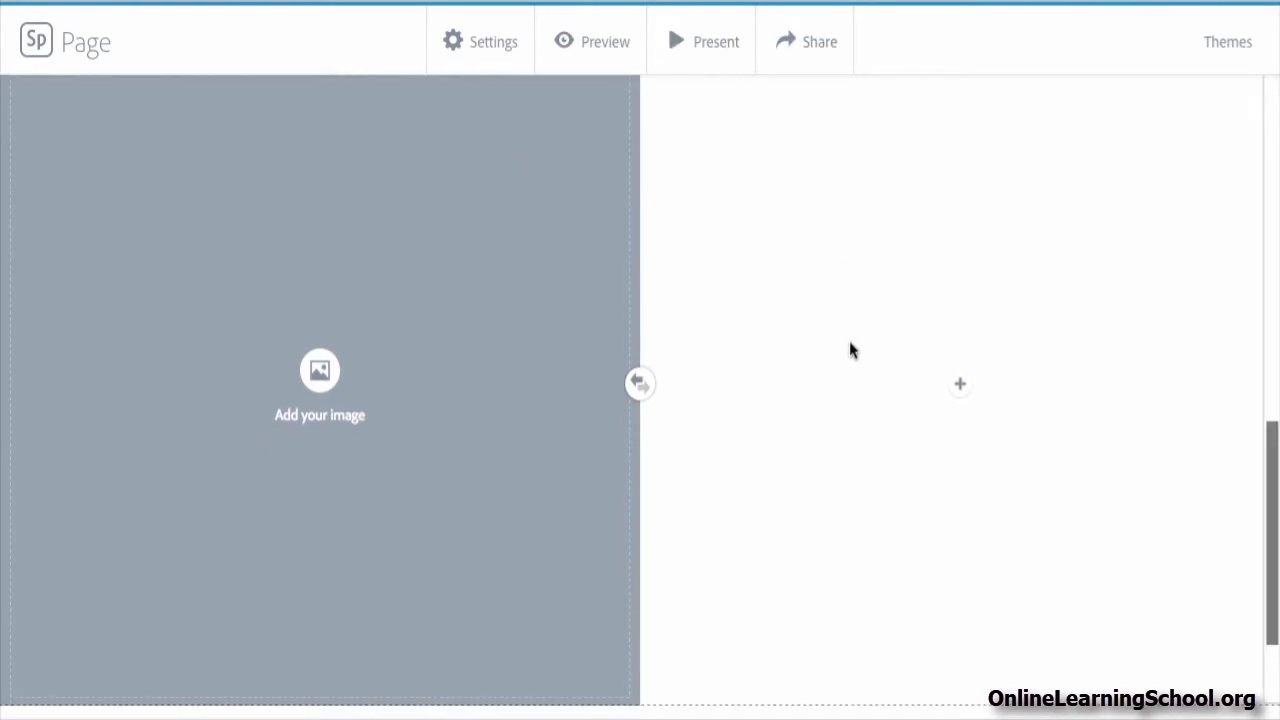
{"action": "left_click", "coordinate": [640, 384]}
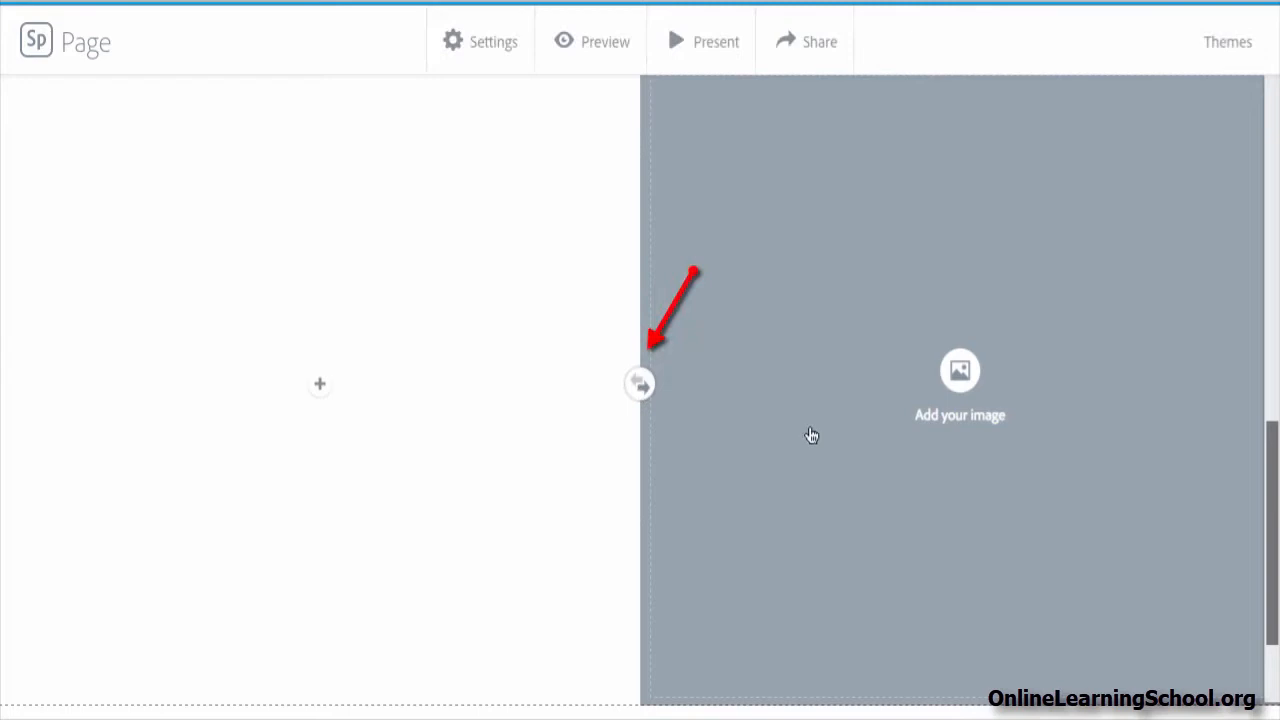
{"action": "left_click", "coordinate": [640, 384]}
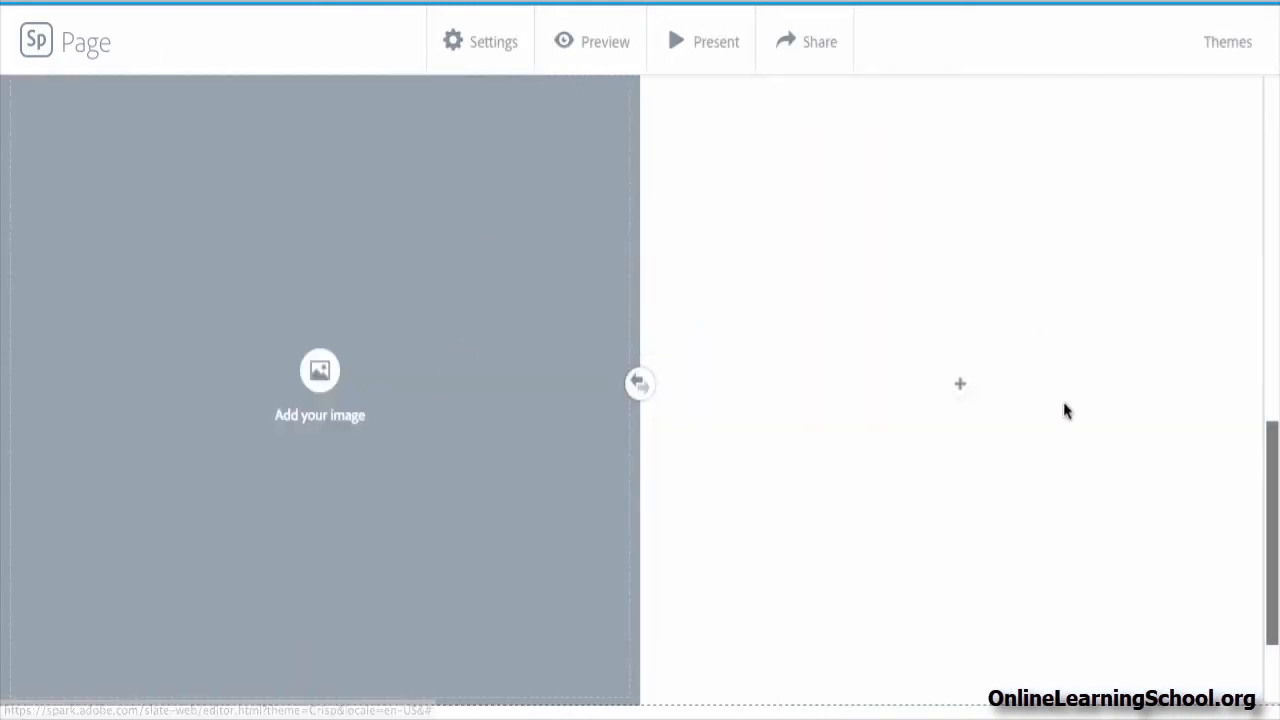
{"action": "mouse_move", "coordinate": [1010, 410]}
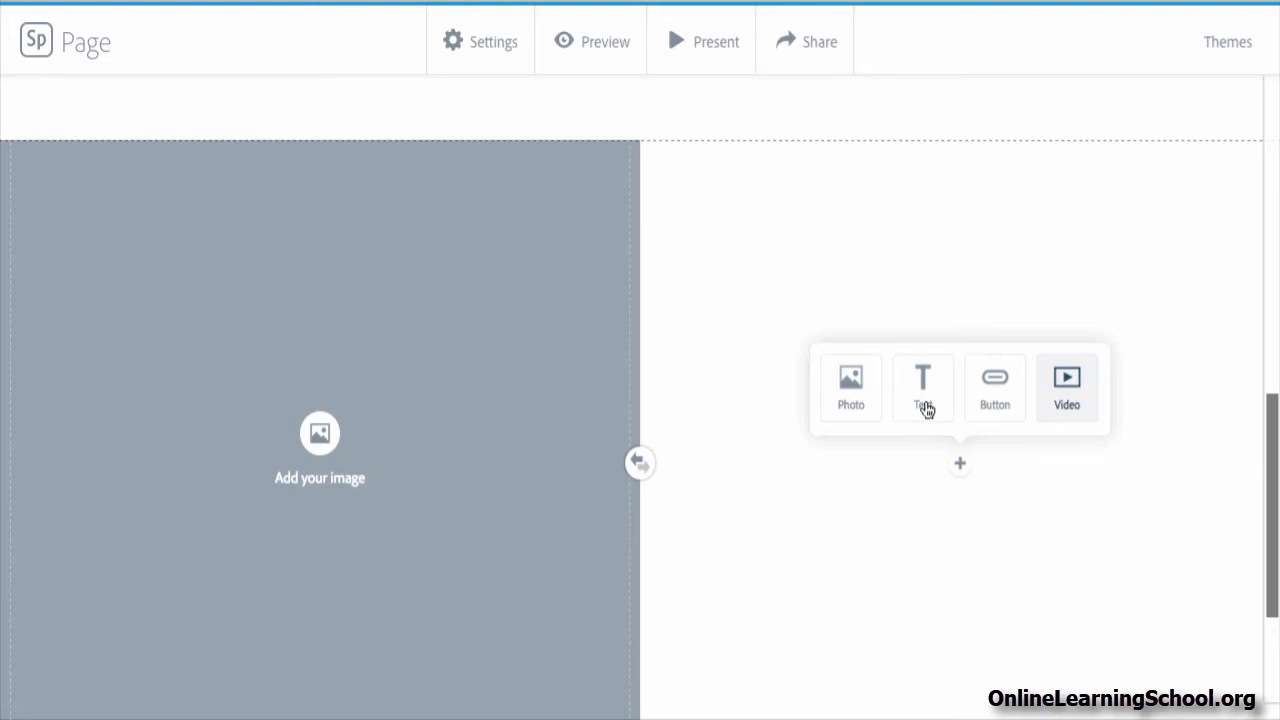
{"action": "mouse_move", "coordinate": [640, 376]}
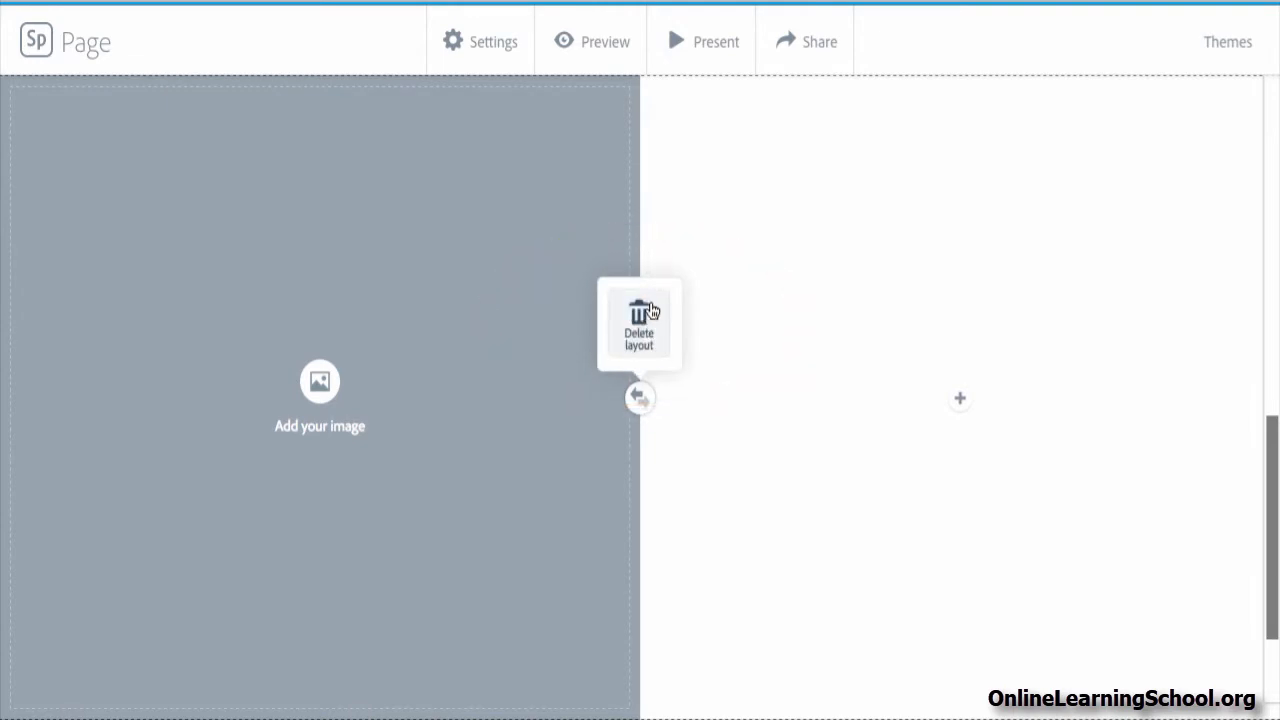
- Delete the empty split-layout section and confirm its removal
{"action": "left_click", "coordinate": [640, 316]}
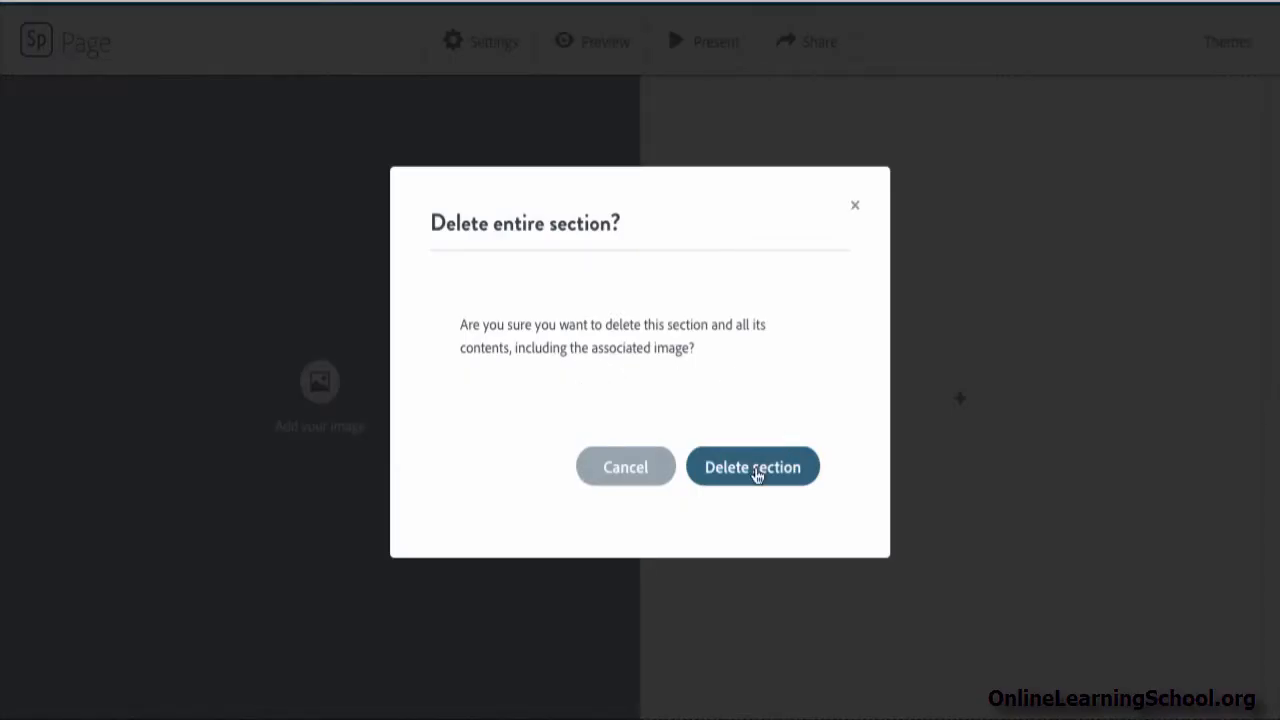
{"action": "left_click", "coordinate": [752, 466]}
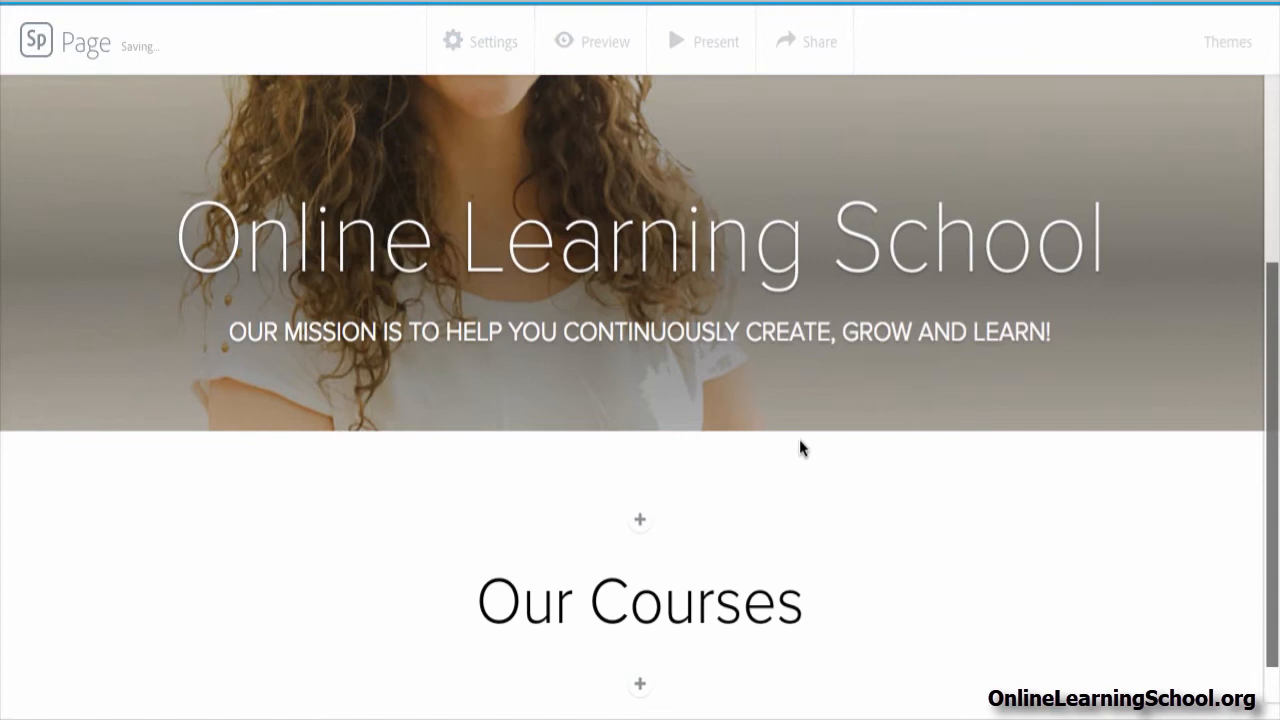
{"action": "mouse_move", "coordinate": [656, 688]}
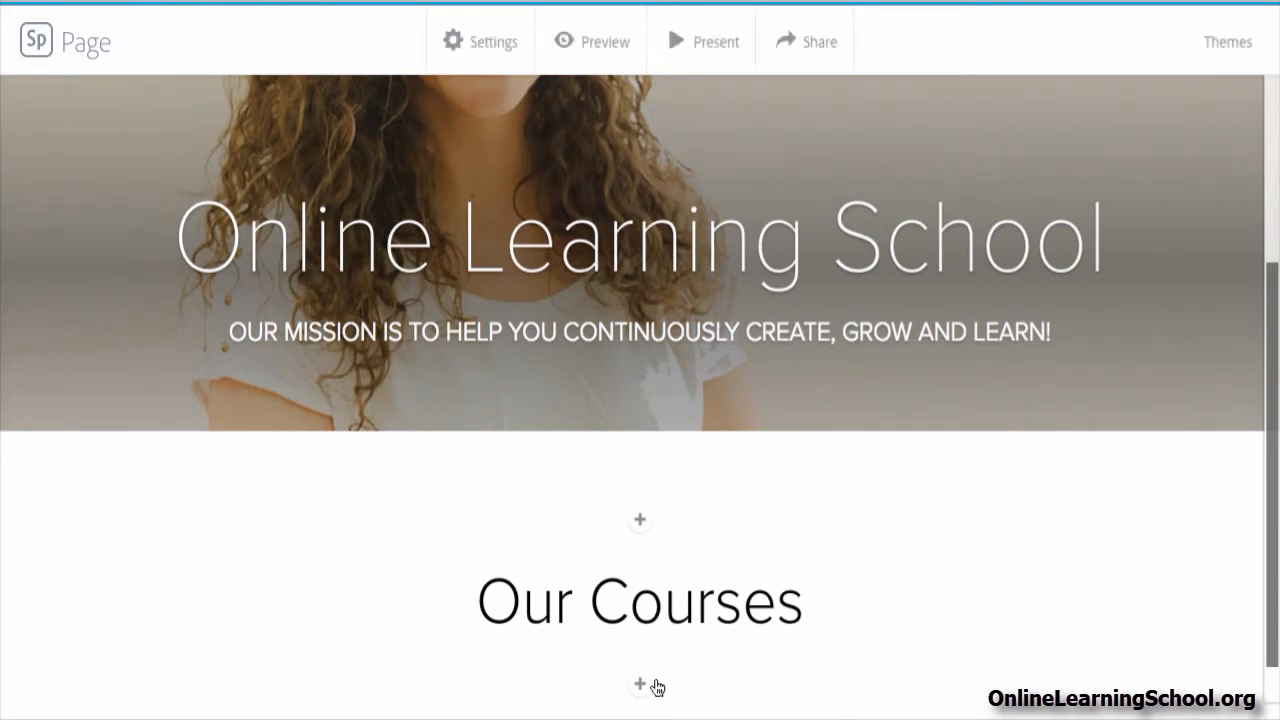
- Add a Split layout under Our Courses and upload the After Effects image into its left half
{"action": "left_click", "coordinate": [640, 684]}
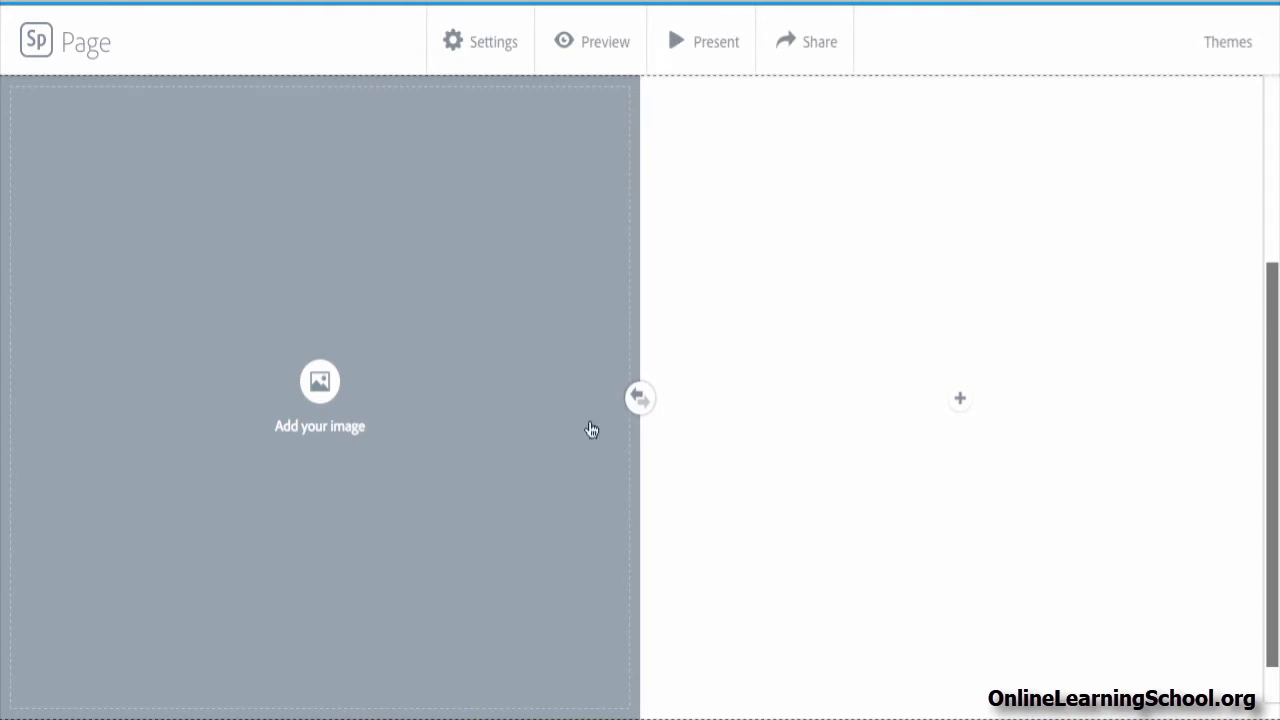
{"action": "mouse_move", "coordinate": [320, 382]}
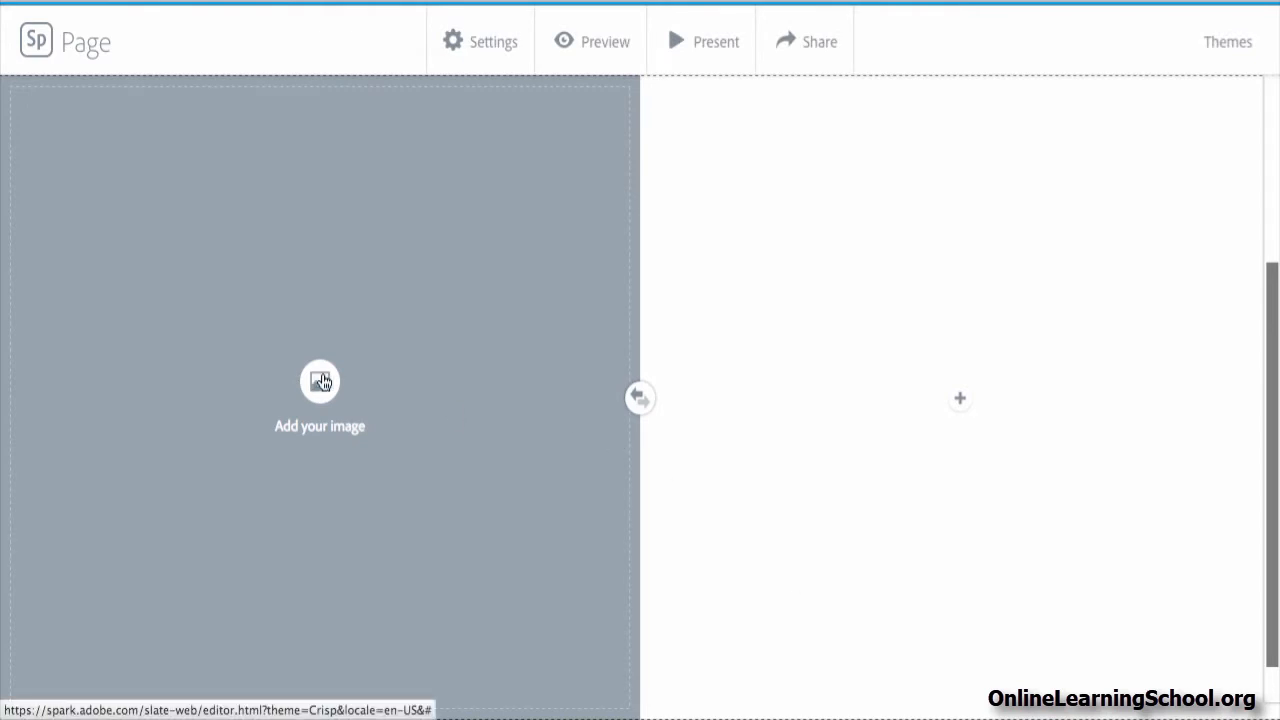
{"action": "left_click", "coordinate": [320, 384]}
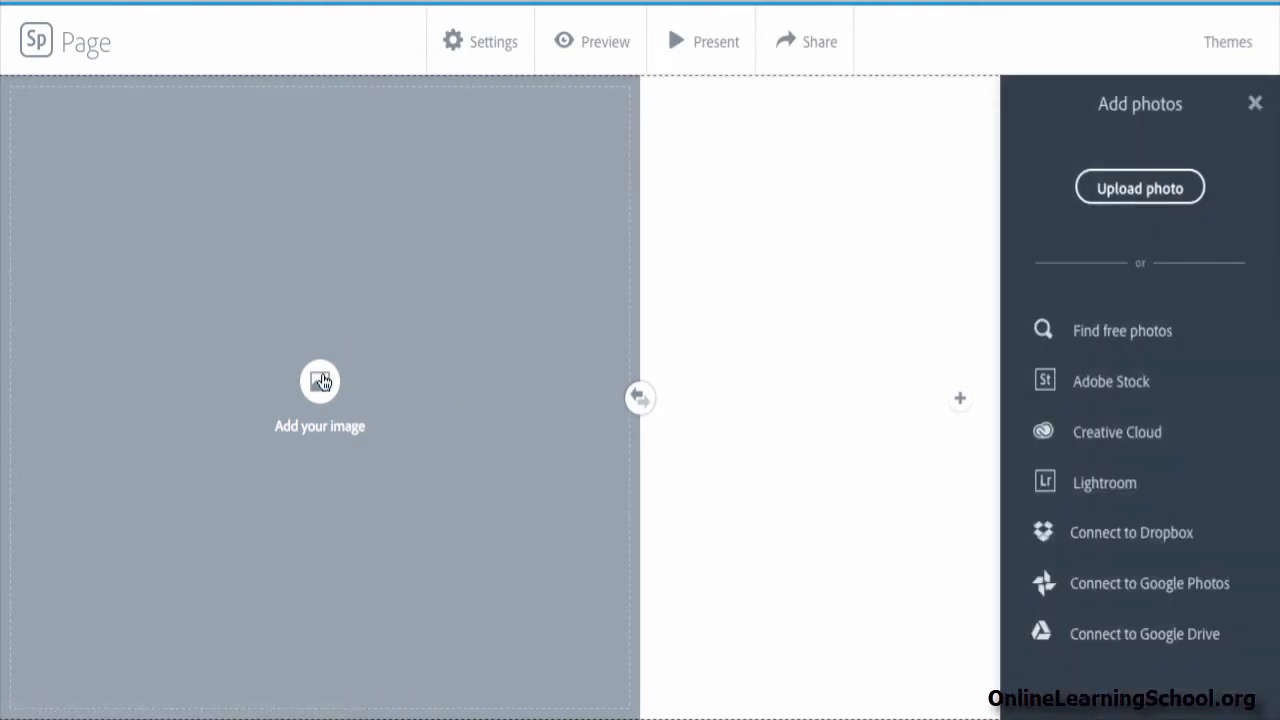
{"action": "mouse_move", "coordinate": [1158, 612]}
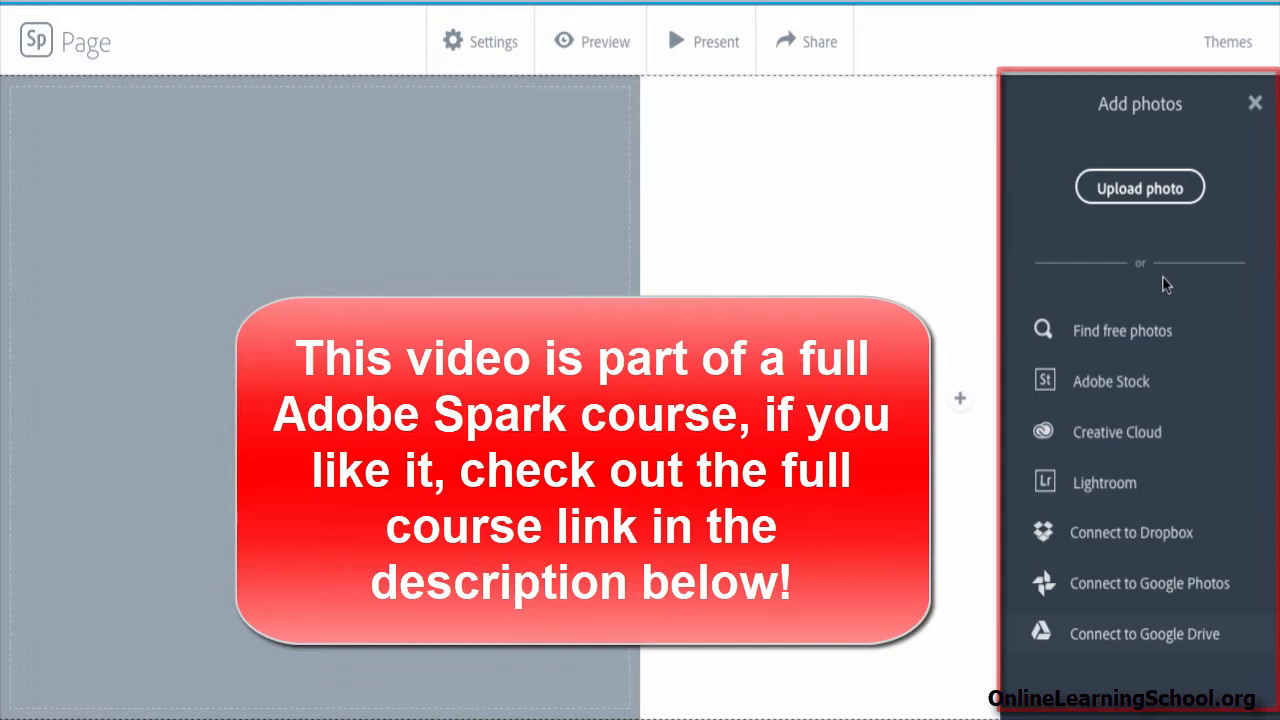
{"action": "left_click", "coordinate": [1140, 188]}
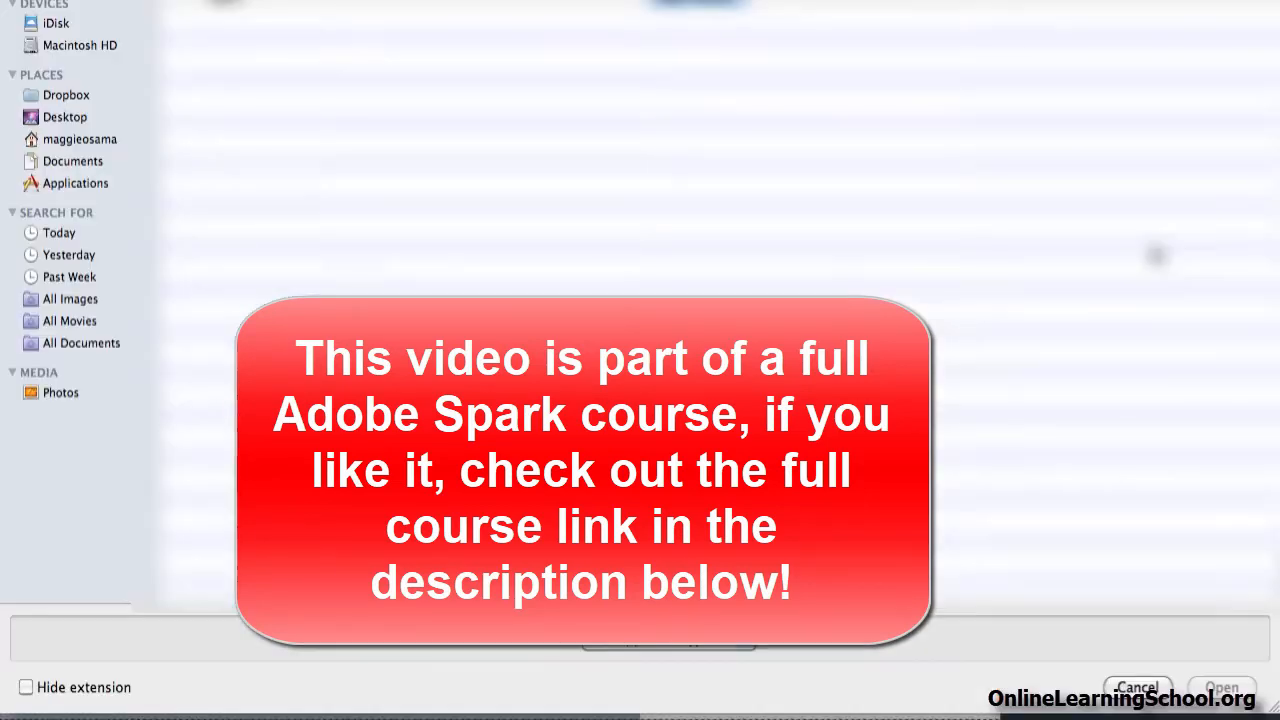
{"action": "left_click", "coordinate": [72, 160]}
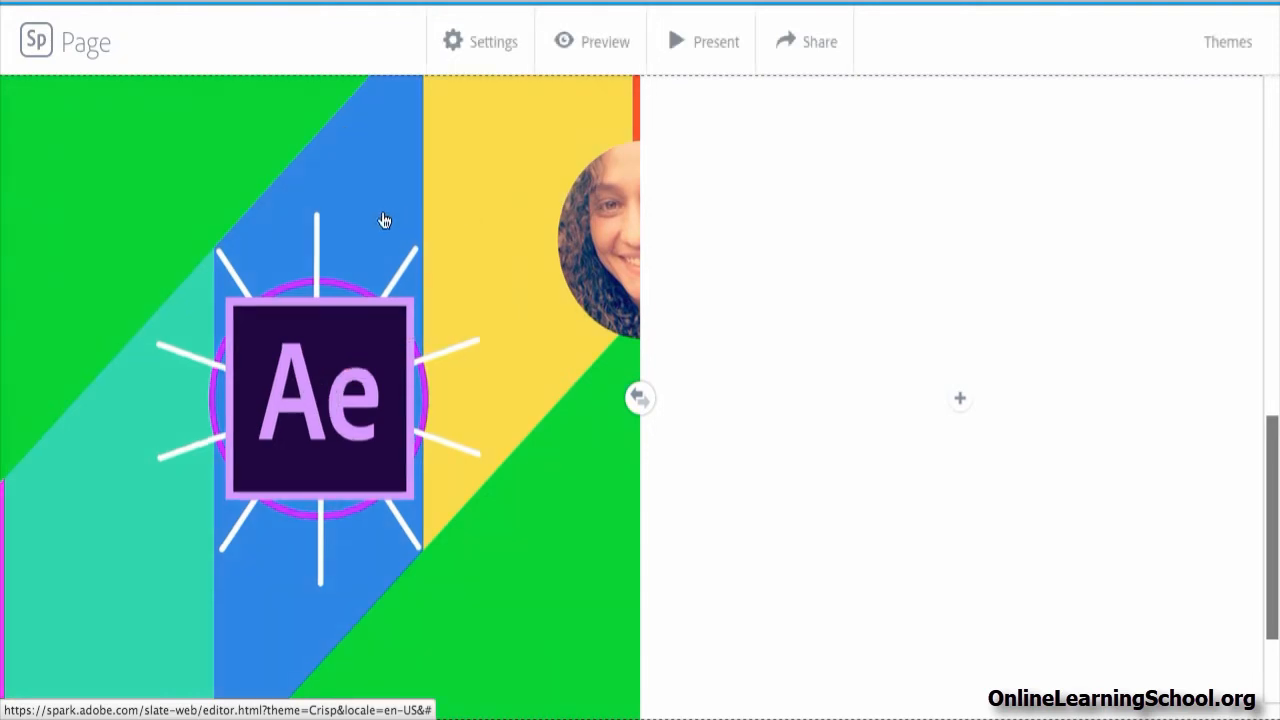
{"action": "left_click", "coordinate": [320, 400]}
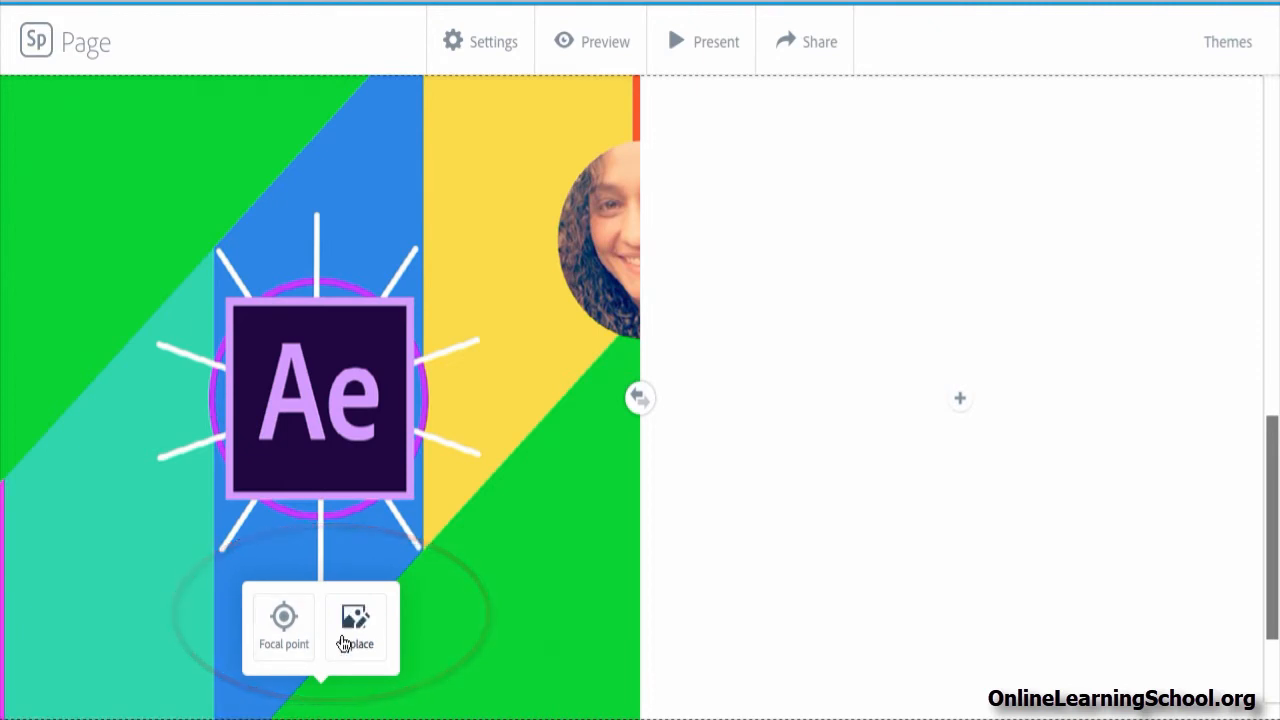
{"action": "left_click", "coordinate": [356, 624]}
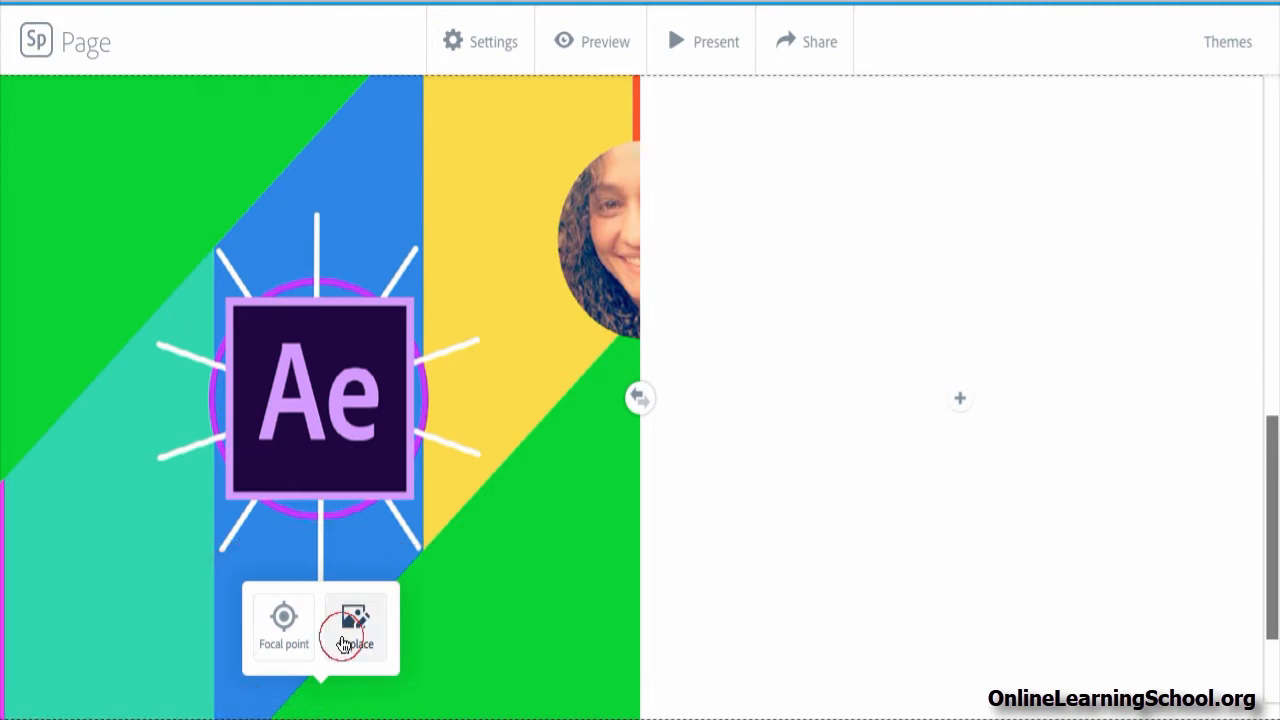
{"action": "left_click", "coordinate": [356, 624]}
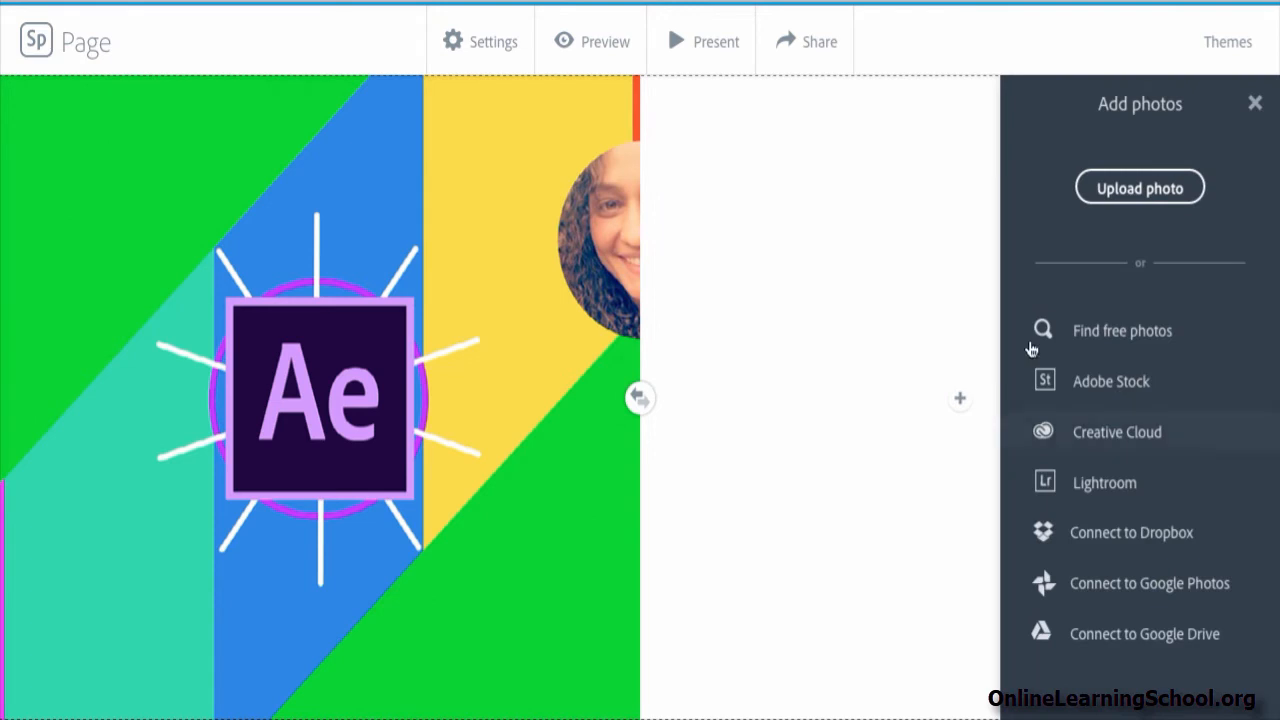
{"action": "left_click", "coordinate": [1256, 102]}
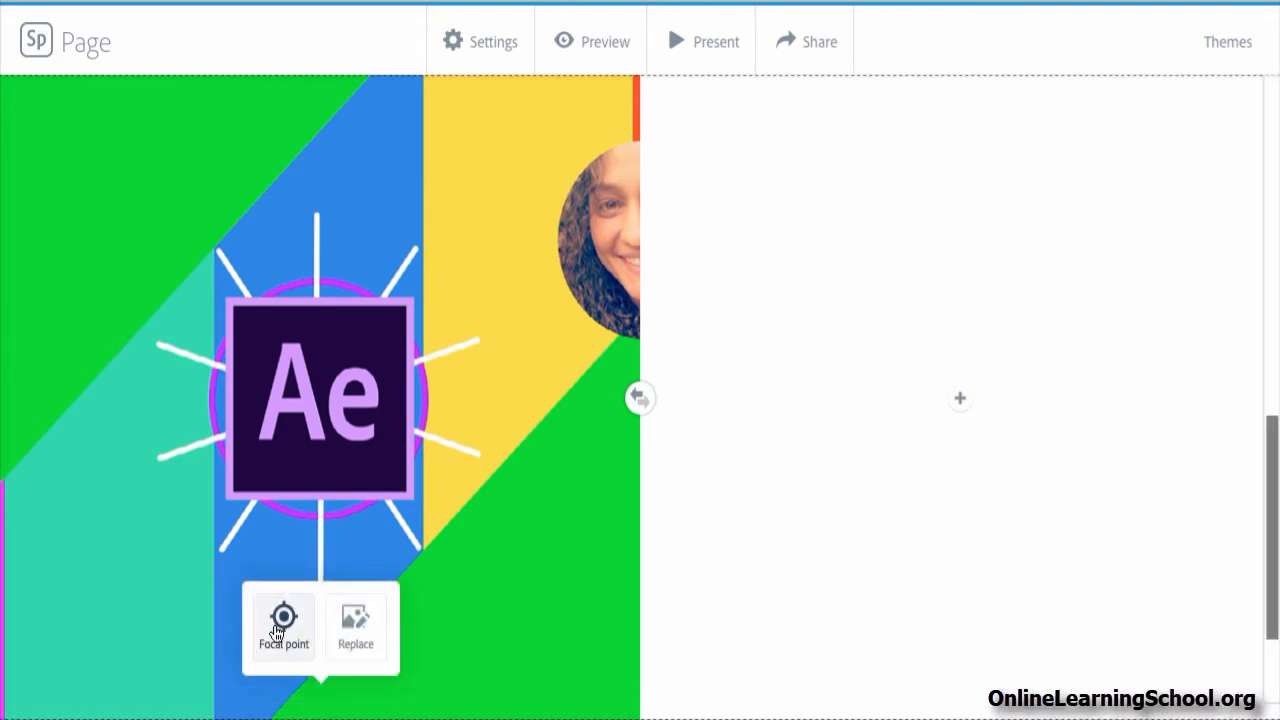
- Move the image's focal point onto the Ae logo's centre and save it
{"action": "left_click", "coordinate": [284, 620]}
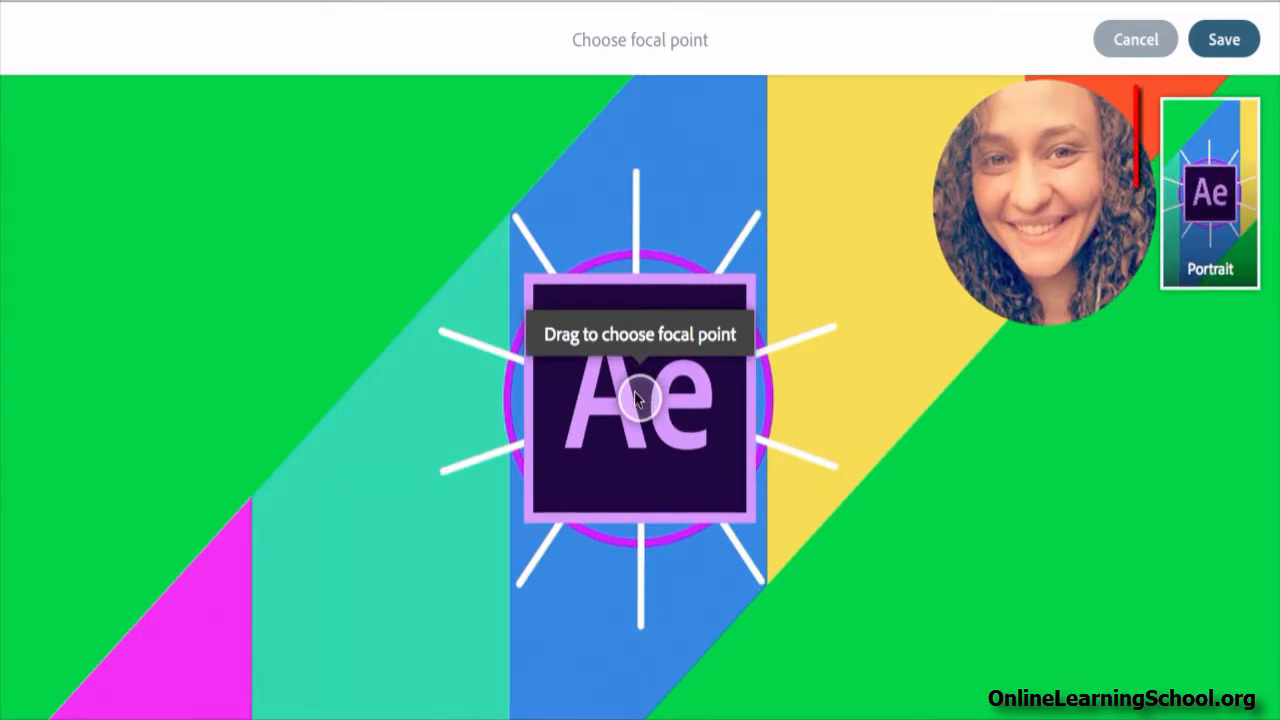
{"action": "left_click_drag", "start_coordinate": [640, 400], "coordinate": [784, 388]}
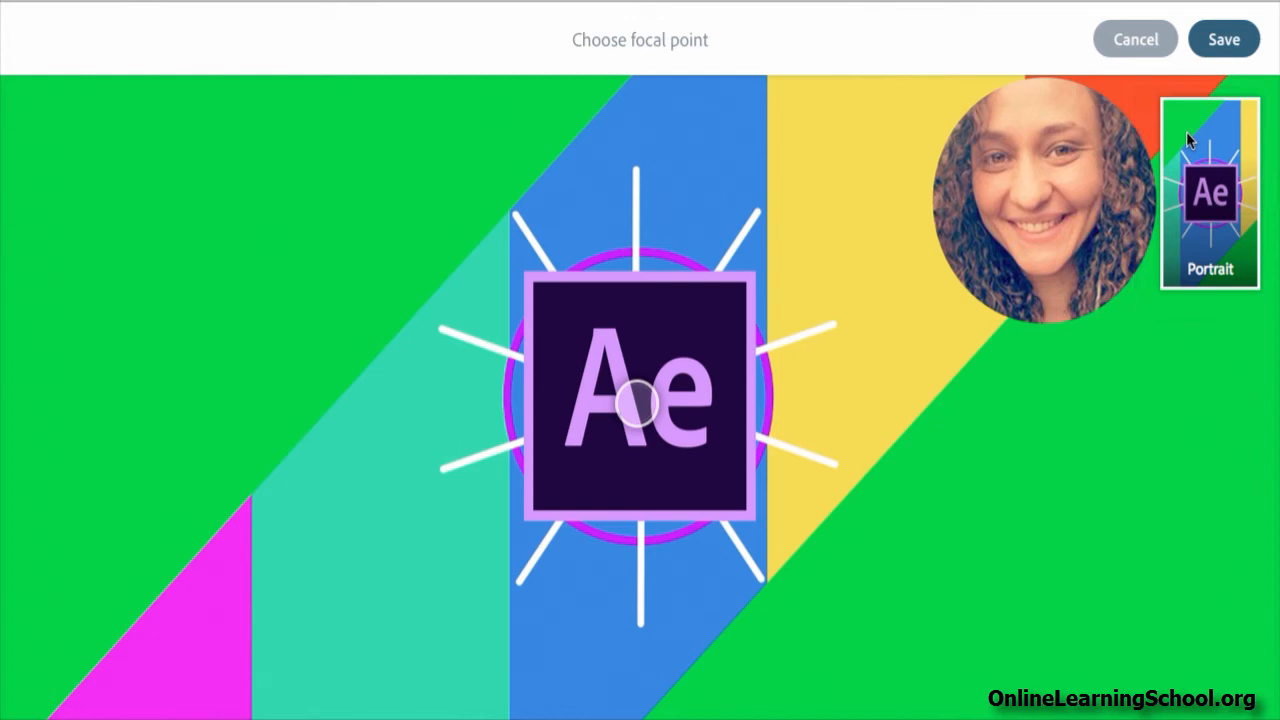
{"action": "left_click", "coordinate": [1224, 40]}
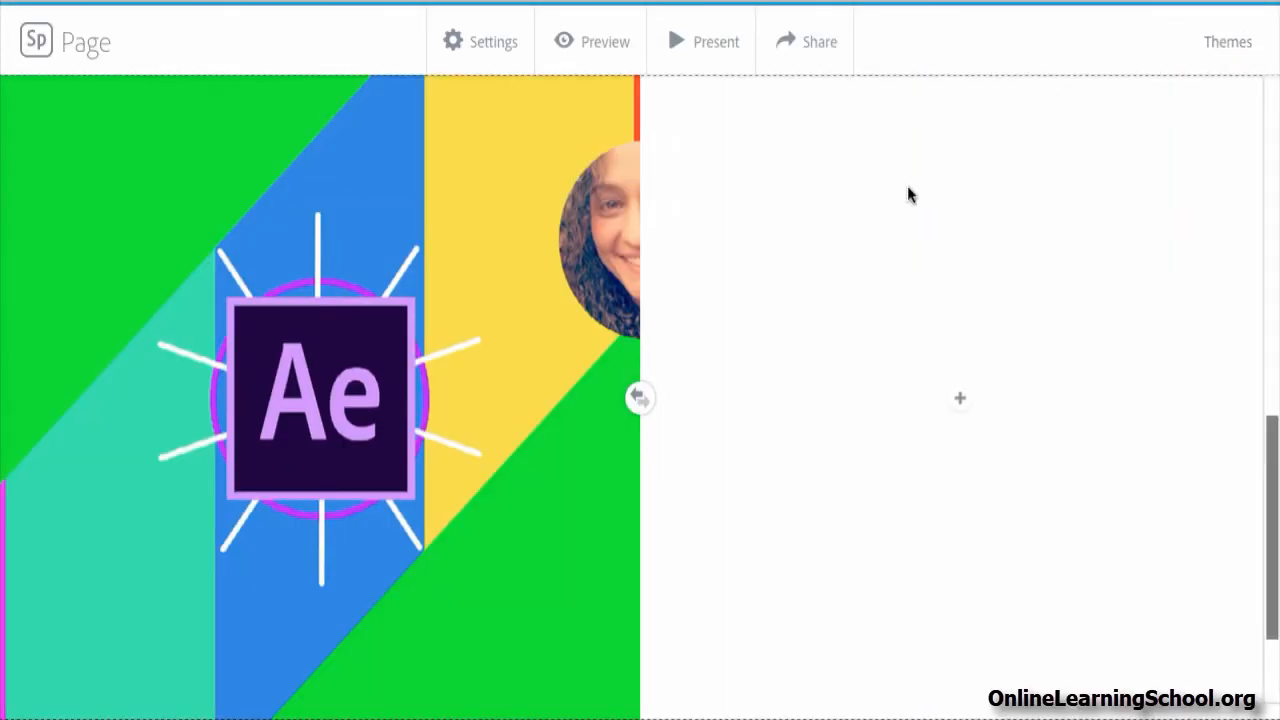
{"action": "mouse_move", "coordinate": [980, 458]}
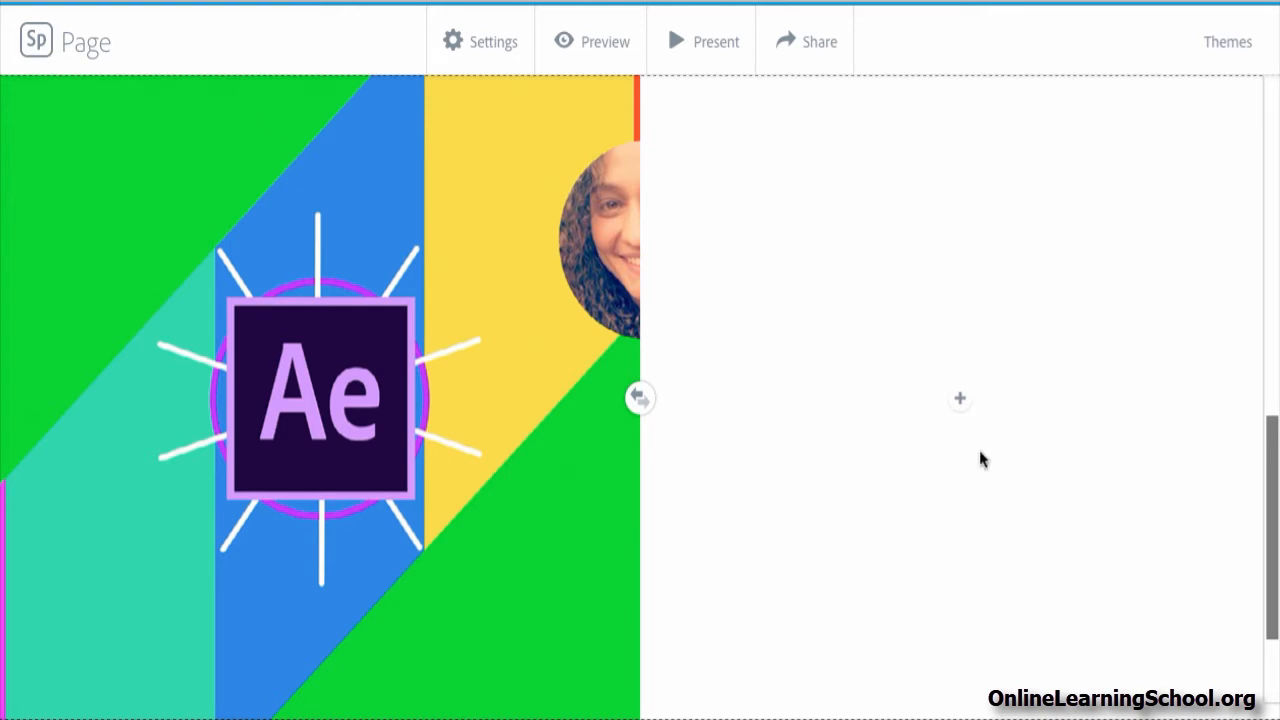
{"action": "mouse_move", "coordinate": [960, 408]}
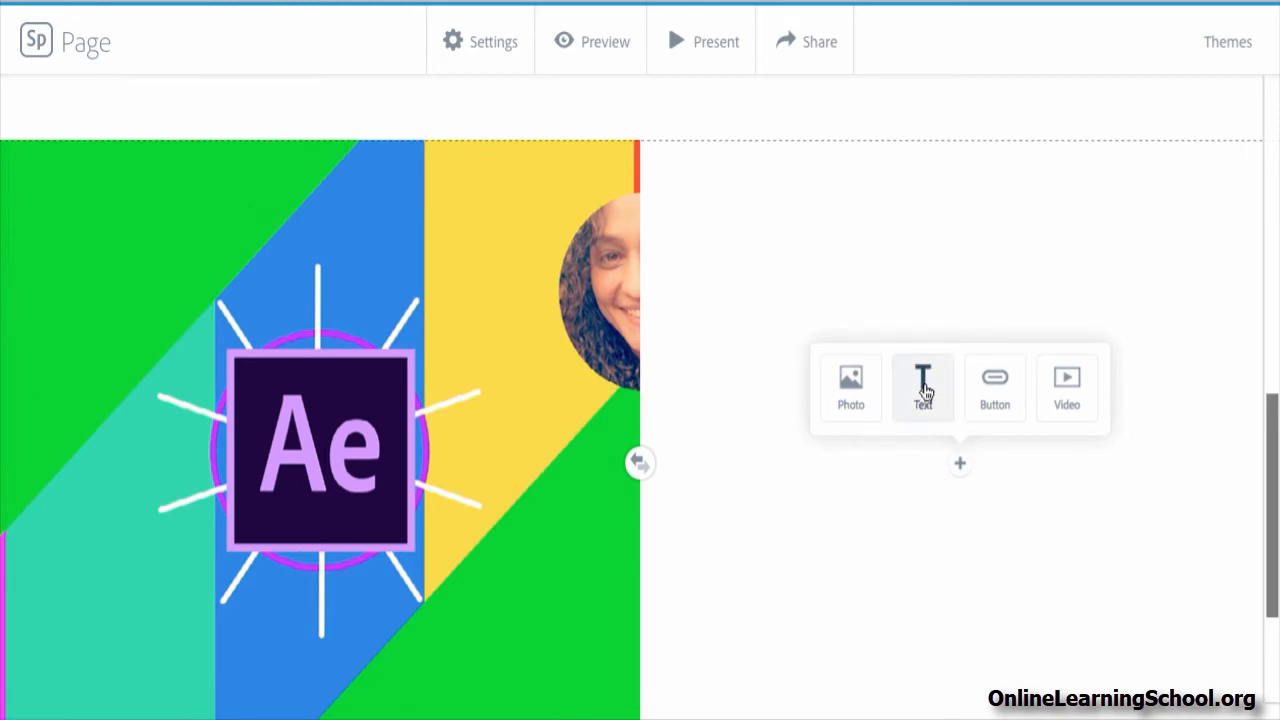
{"action": "mouse_move", "coordinate": [922, 396]}
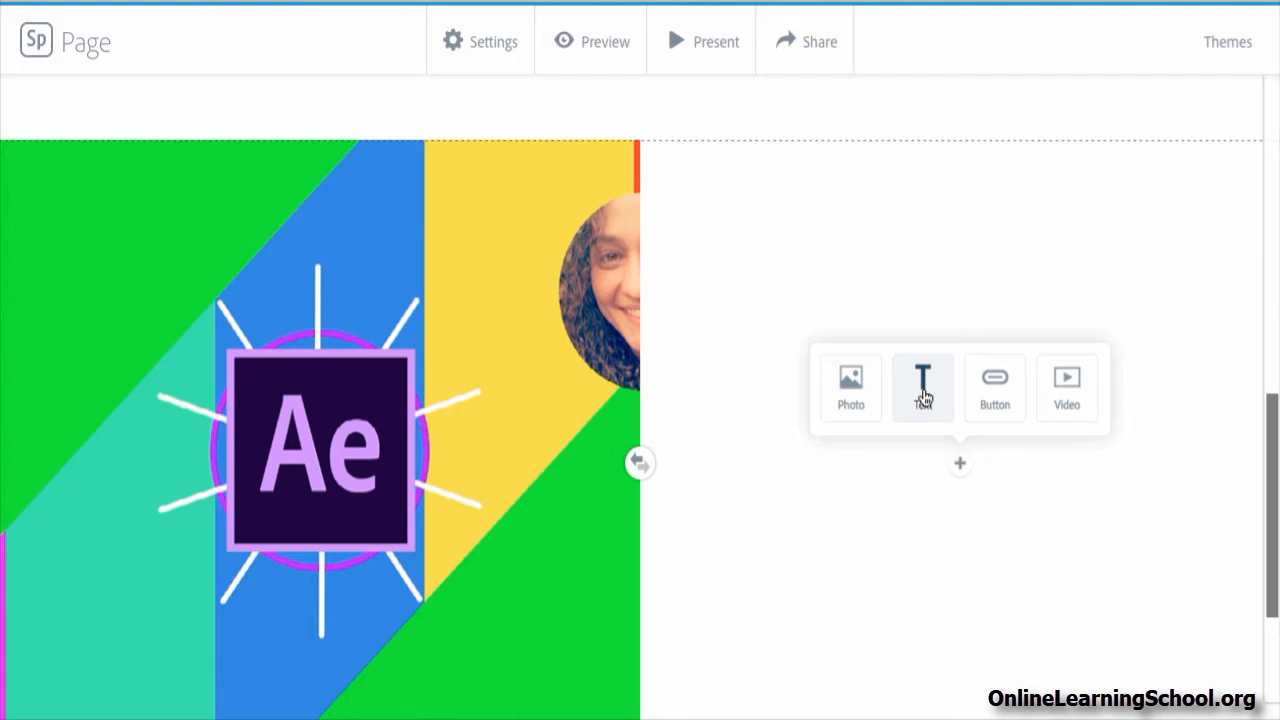
- Add a text block reading 'After Effects : Motion Graphics Masterclass For Beginners!' in the right half
{"action": "left_click", "coordinate": [922, 388]}
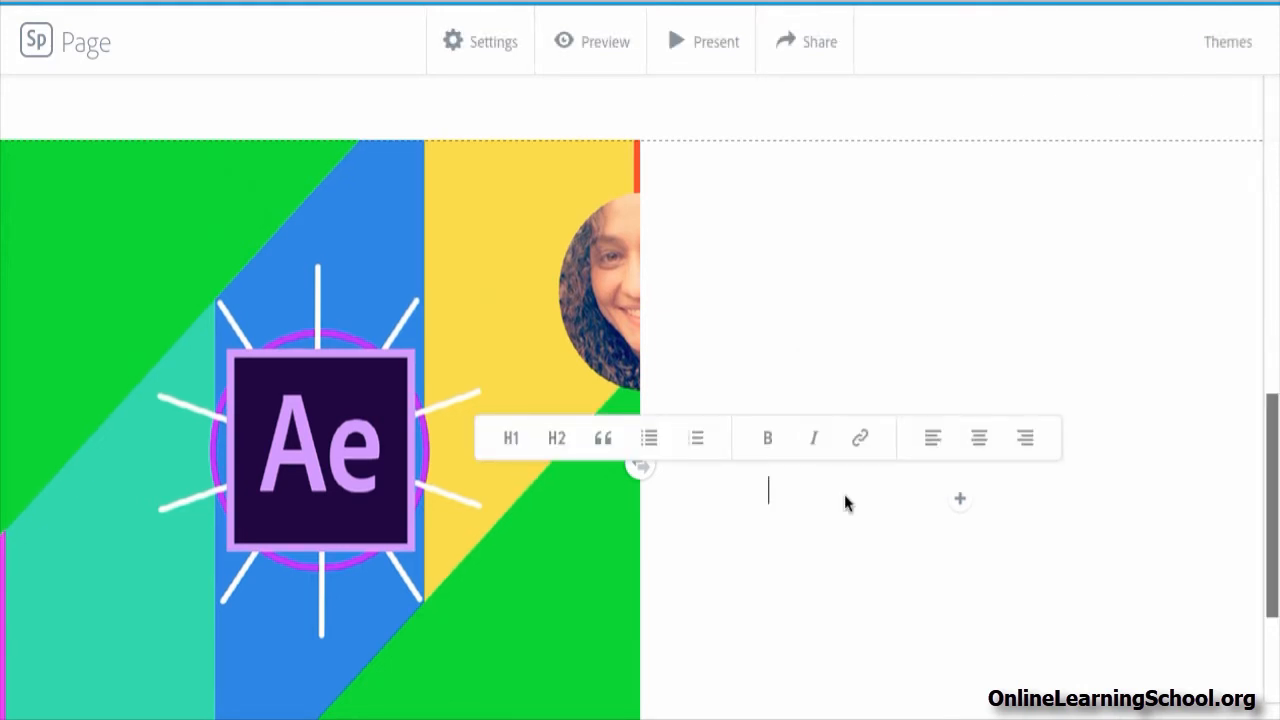
{"action": "type", "text": "After Effects : Motion Graphics Masterclass For Beginners!"}
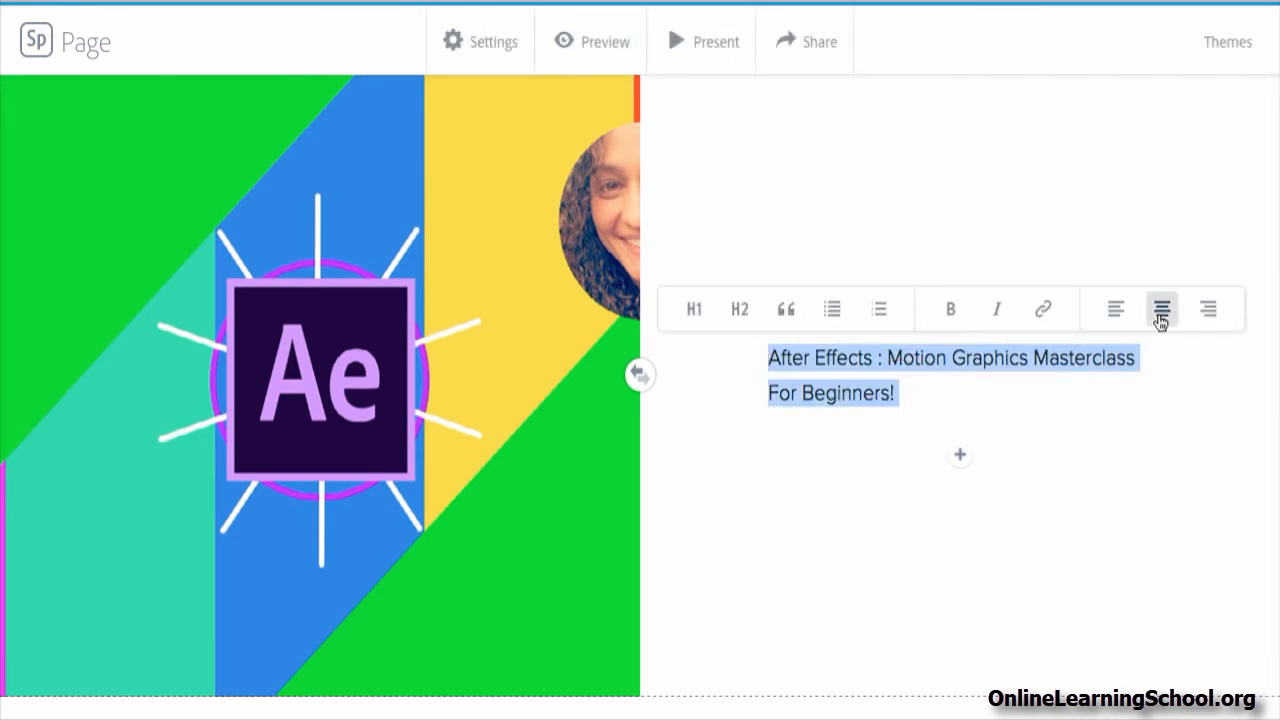
- Restyle the whole two-line course title as an H2 heading
{"action": "left_click", "coordinate": [1160, 308]}
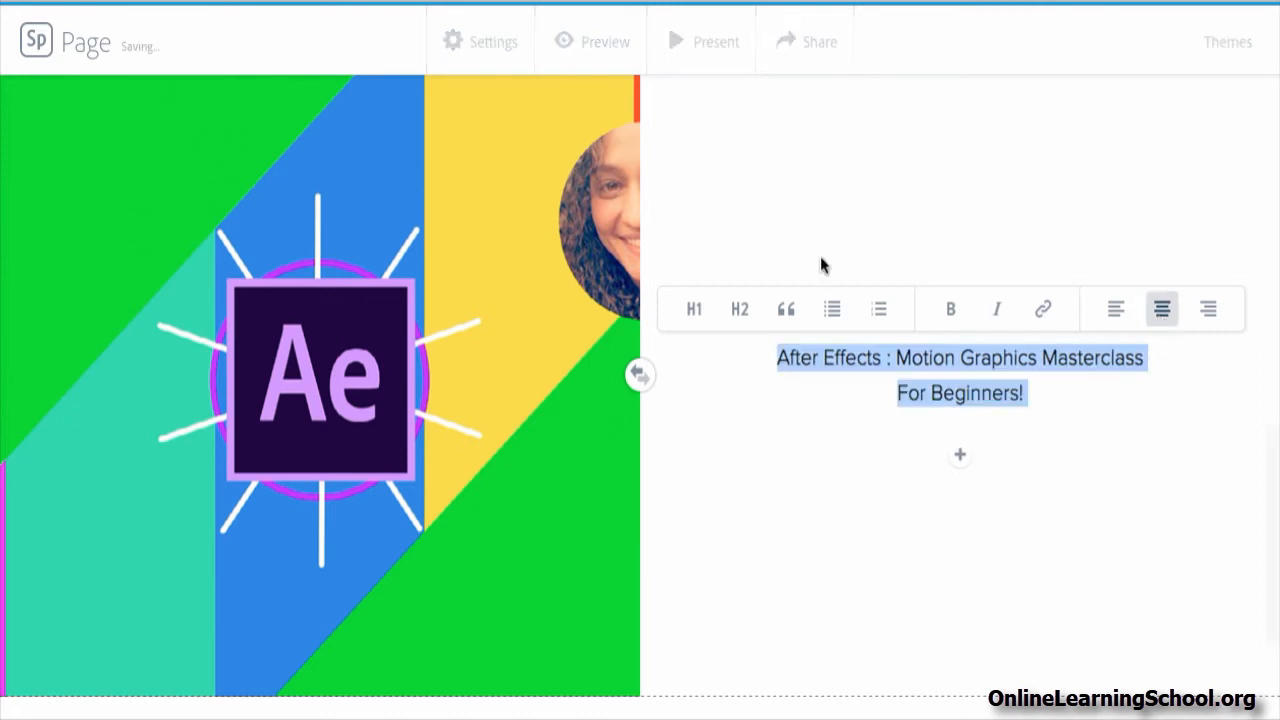
{"action": "left_click", "coordinate": [692, 308]}
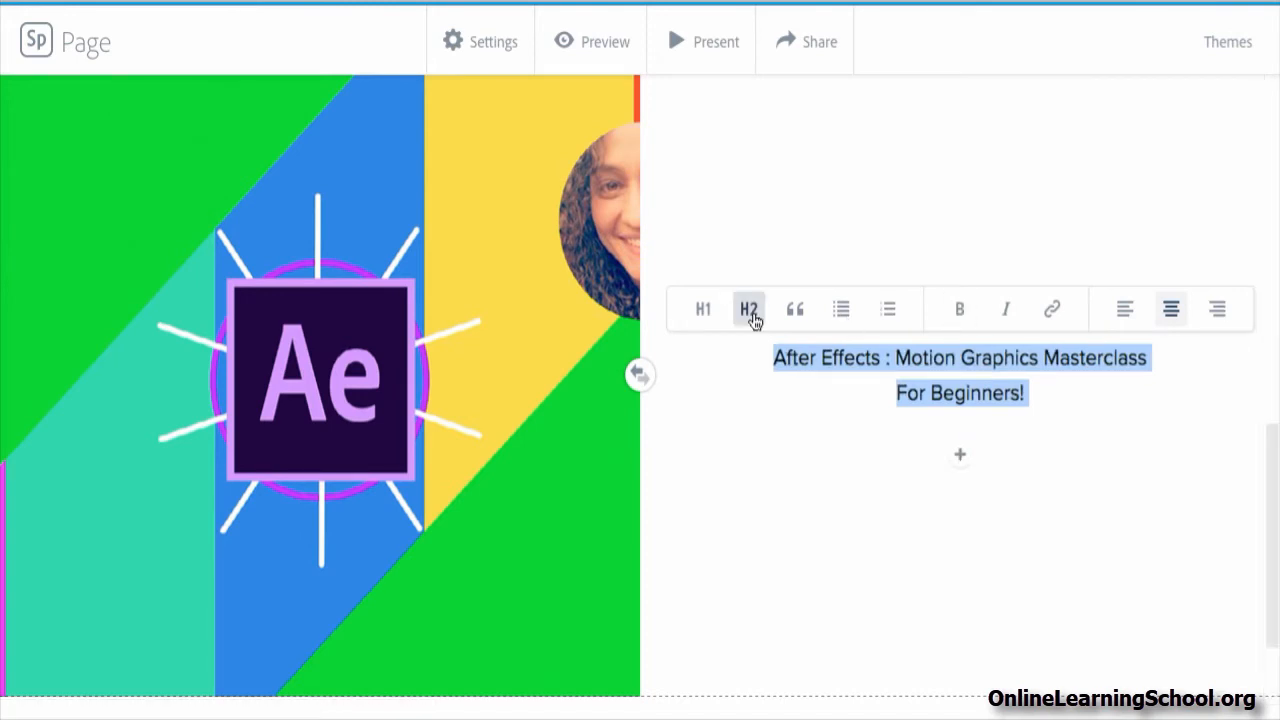
{"action": "left_click", "coordinate": [748, 308]}
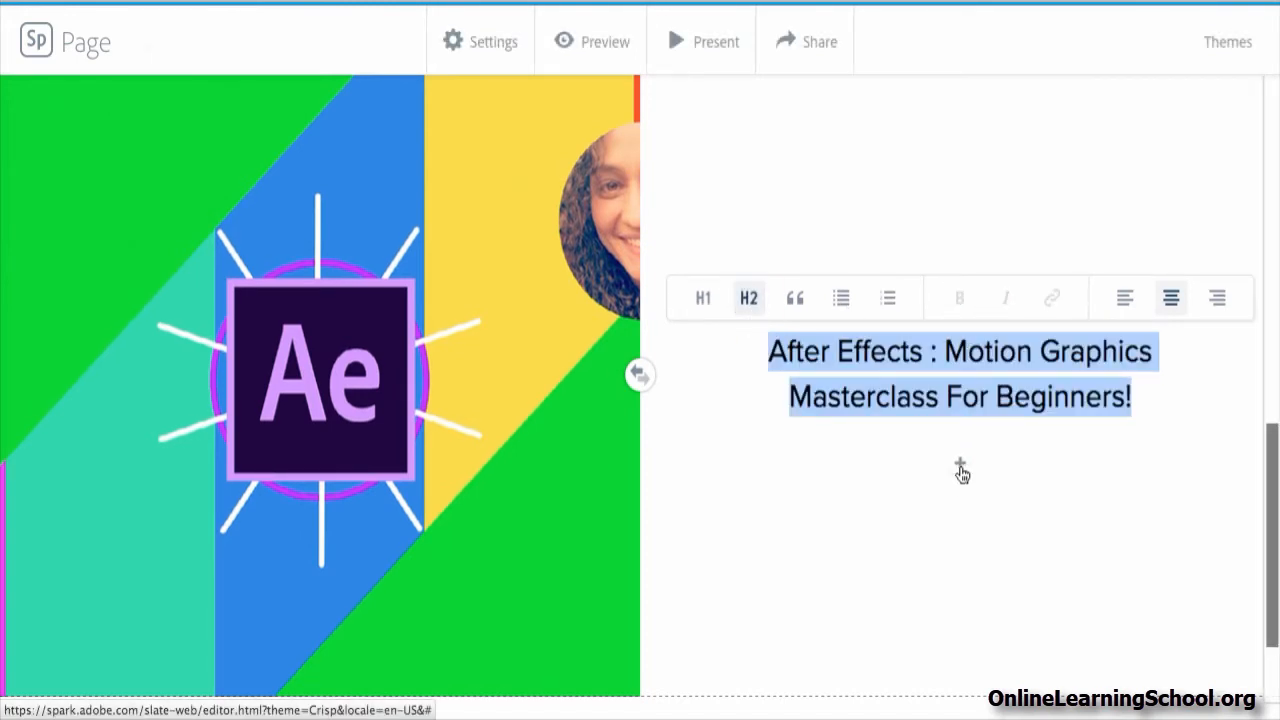
{"action": "left_click", "coordinate": [960, 470]}
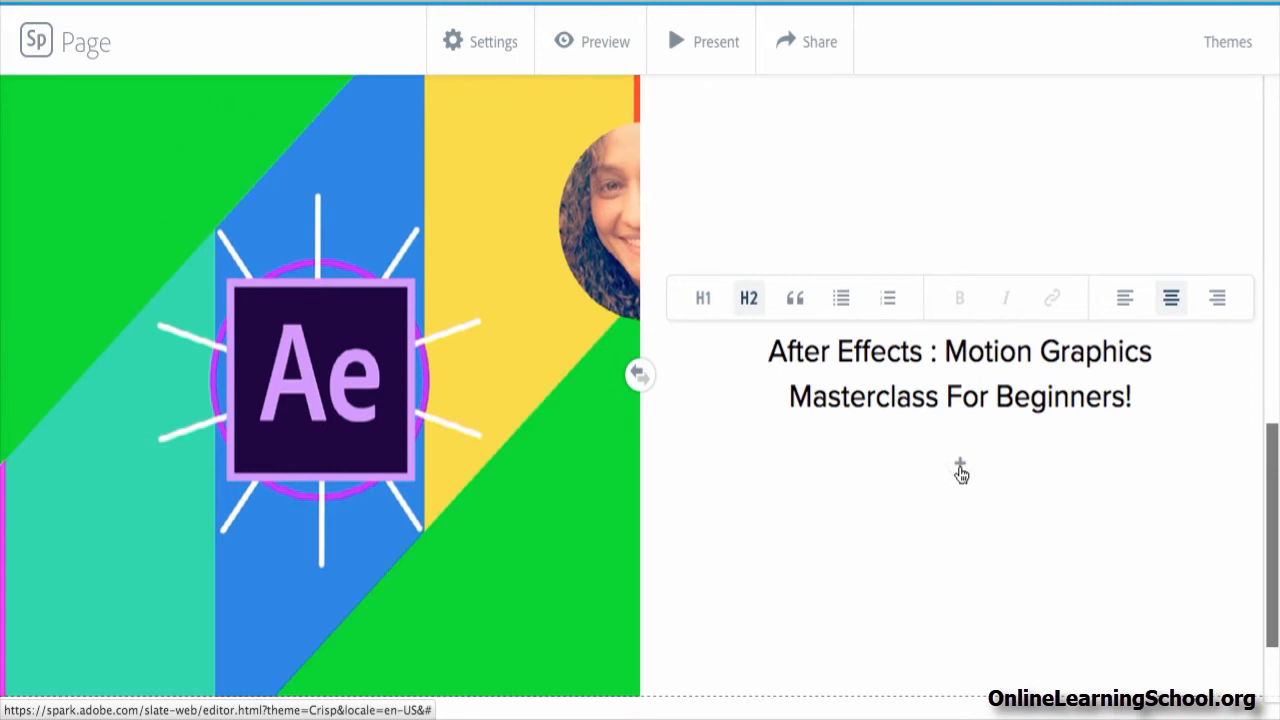
{"action": "left_click", "coordinate": [770, 352]}
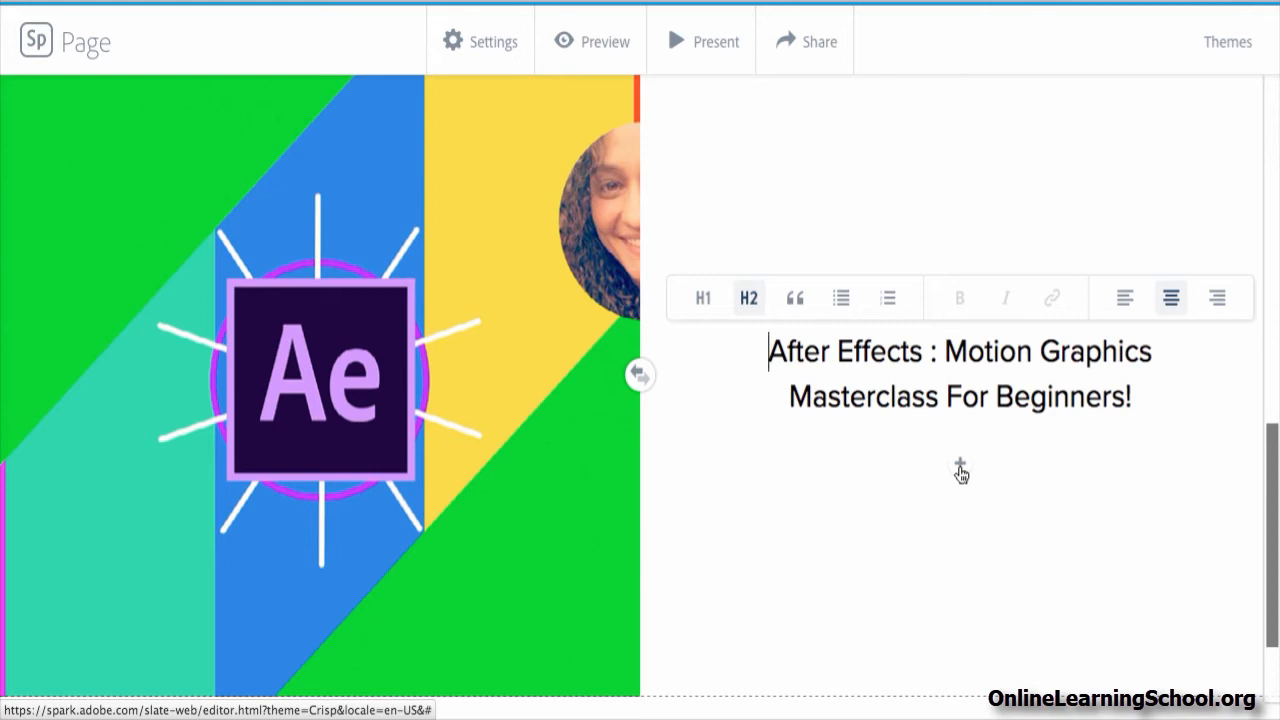
{"action": "left_click", "coordinate": [960, 288]}
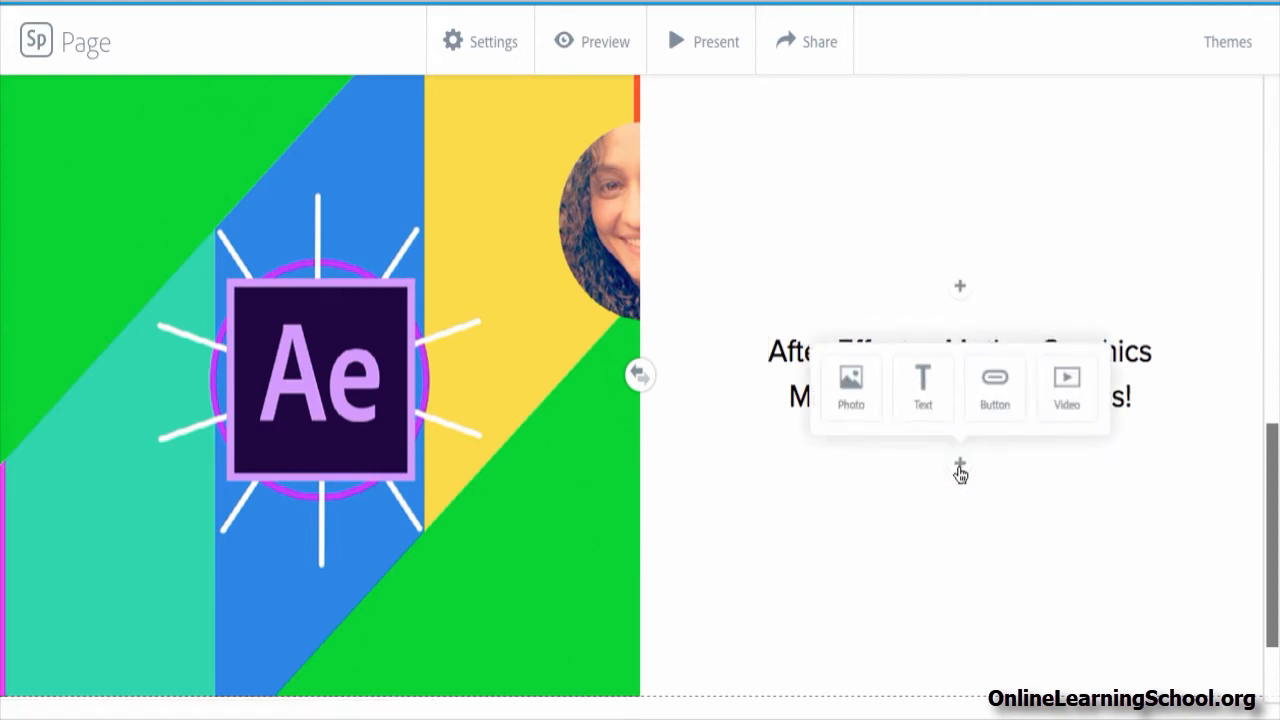
- Add a text block below the title with the motion-graphics course description paragraph
{"action": "left_click", "coordinate": [922, 388]}
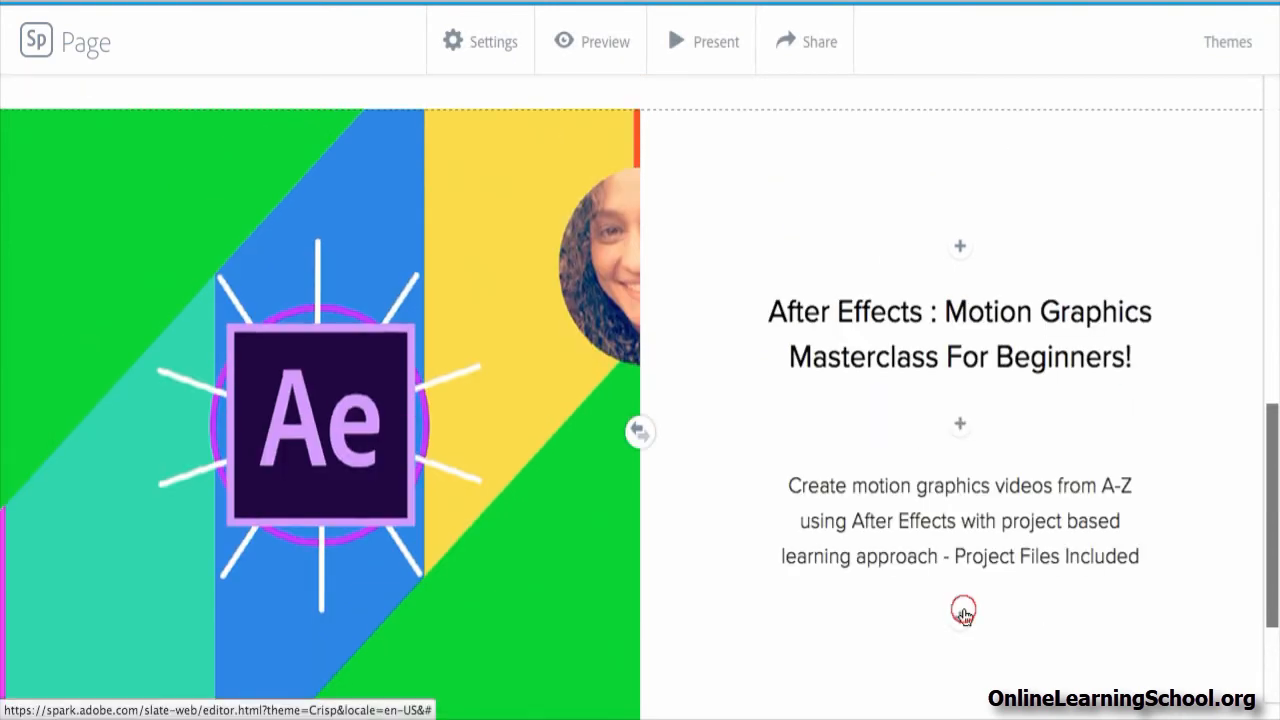
{"action": "left_click", "coordinate": [960, 614]}
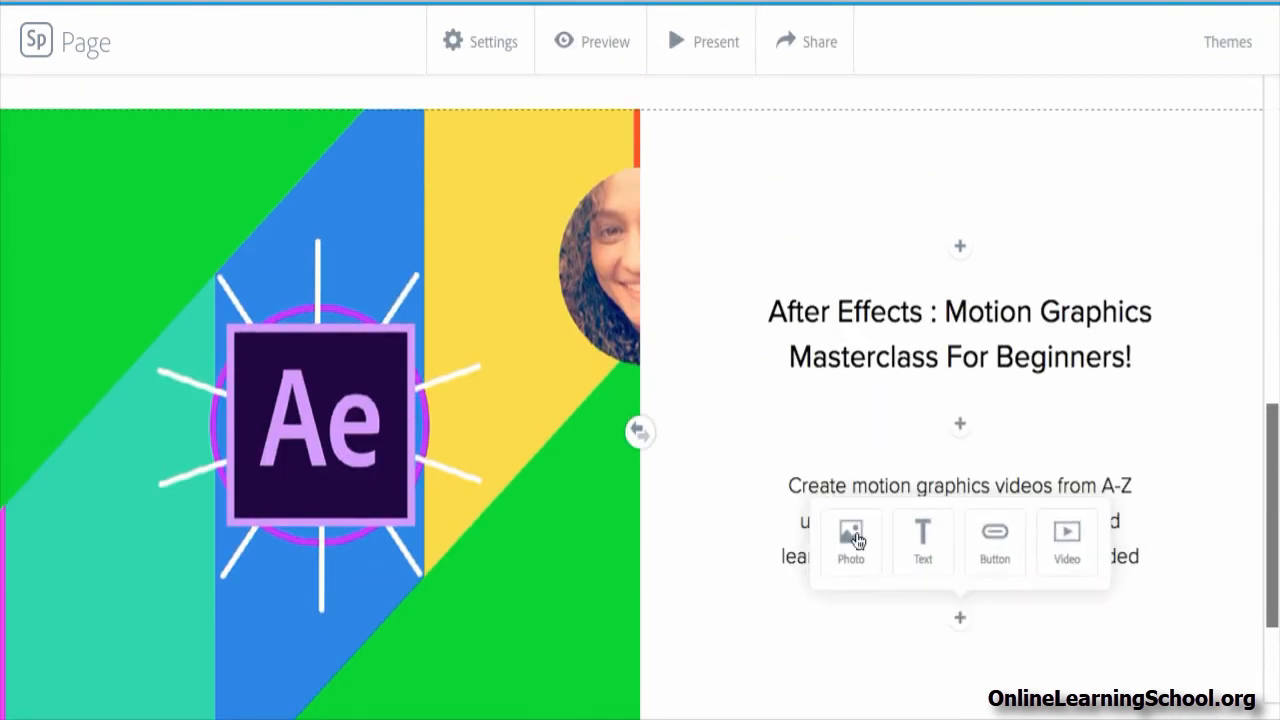
{"action": "mouse_move", "coordinate": [994, 540]}
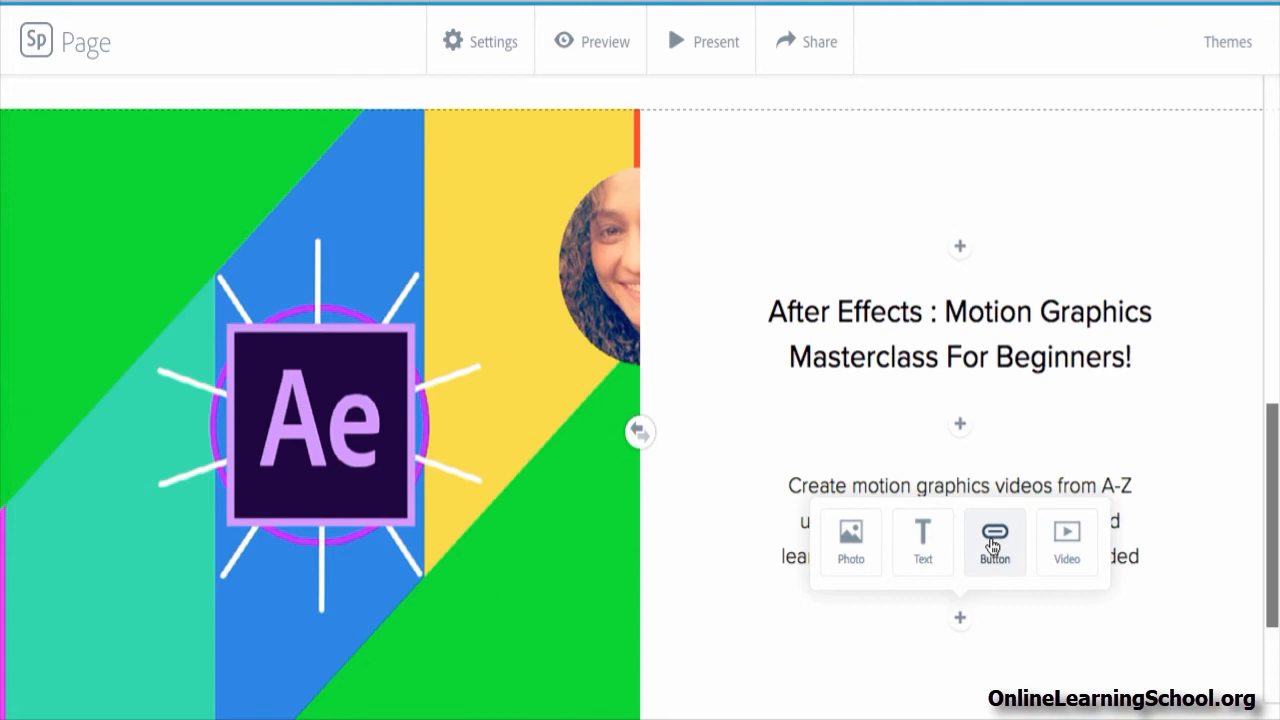
{"action": "left_click", "coordinate": [994, 540]}
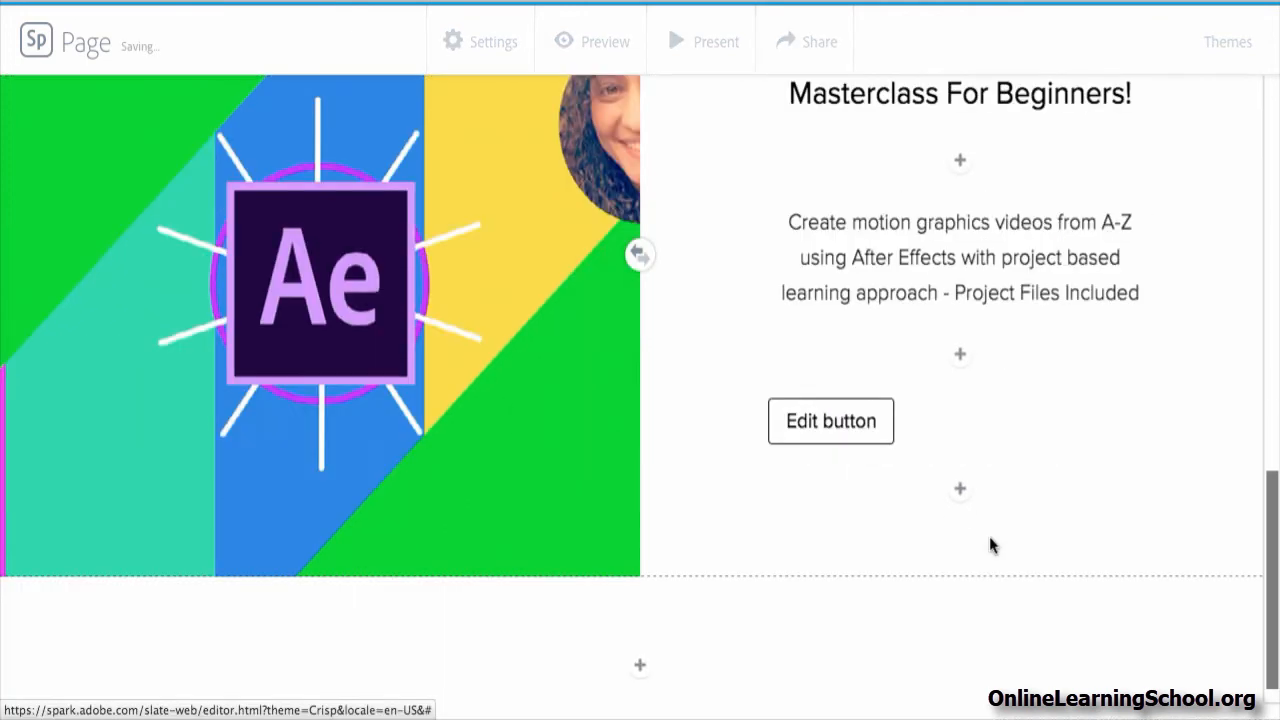
{"action": "left_click", "coordinate": [830, 420]}
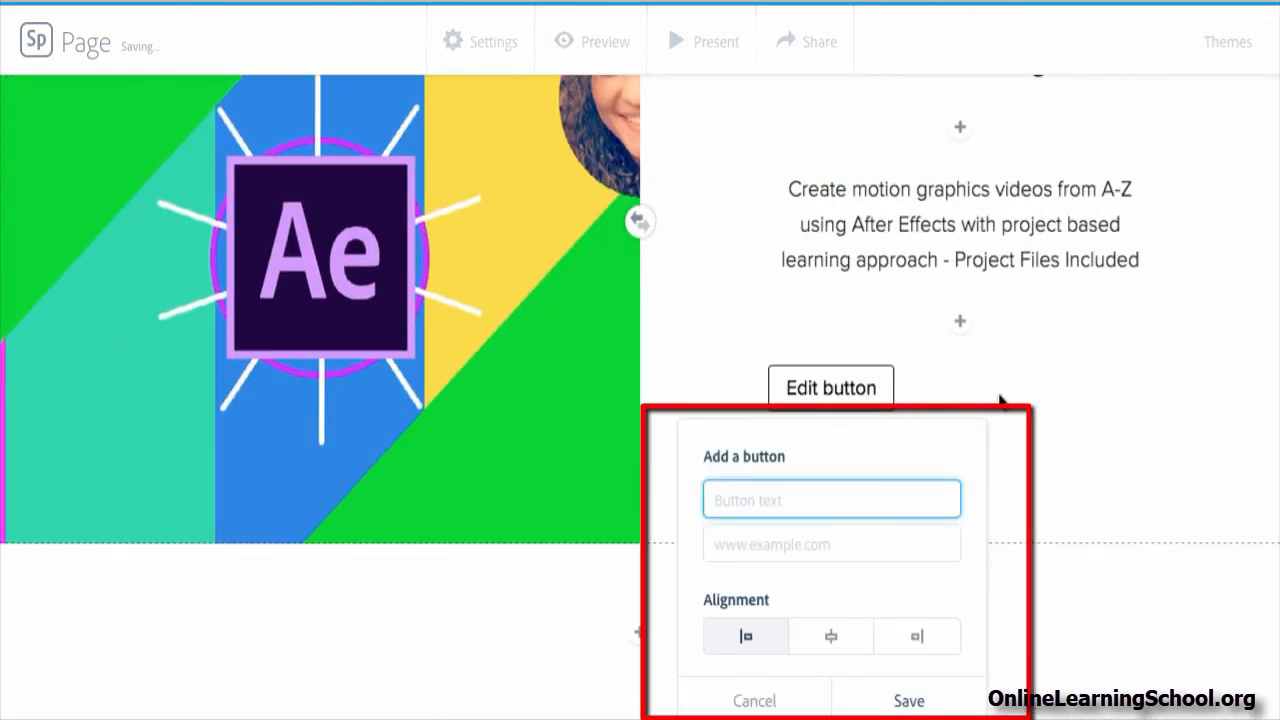
{"action": "type", "text": "Enroll For"}
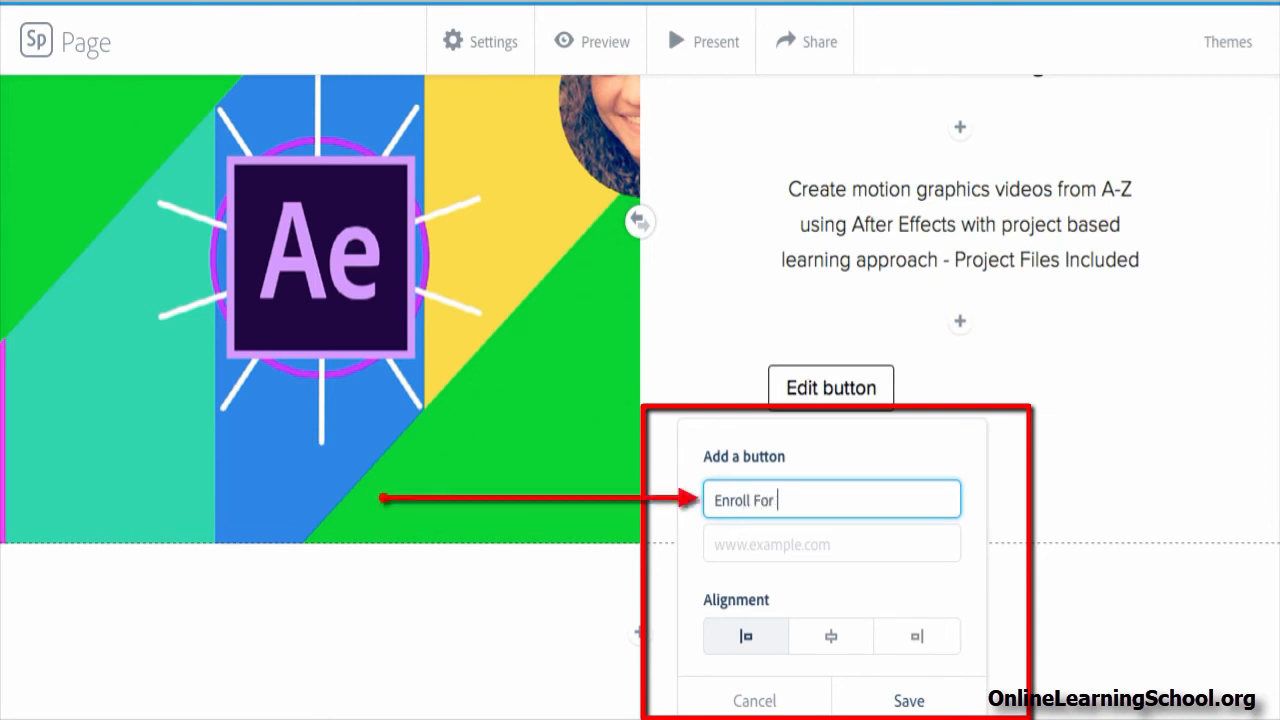
{"action": "type", "text": "Only $9.99"}
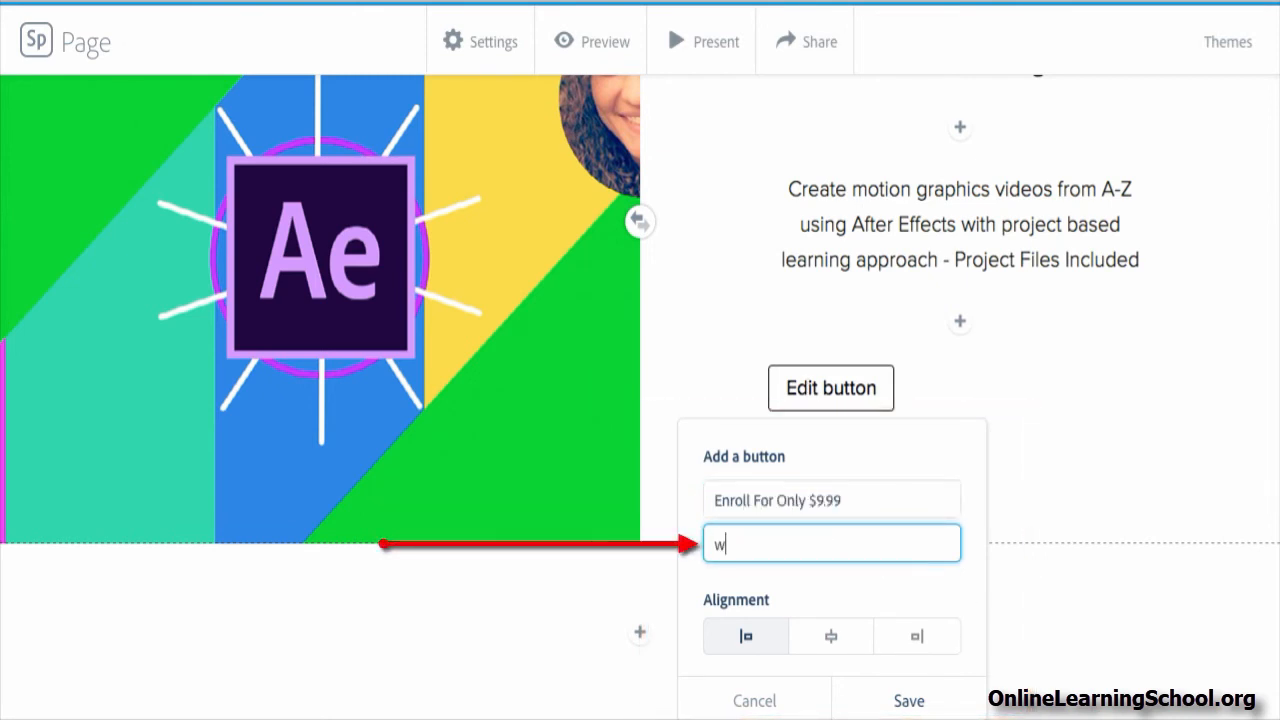
{"action": "type", "text": "www.example.com"}
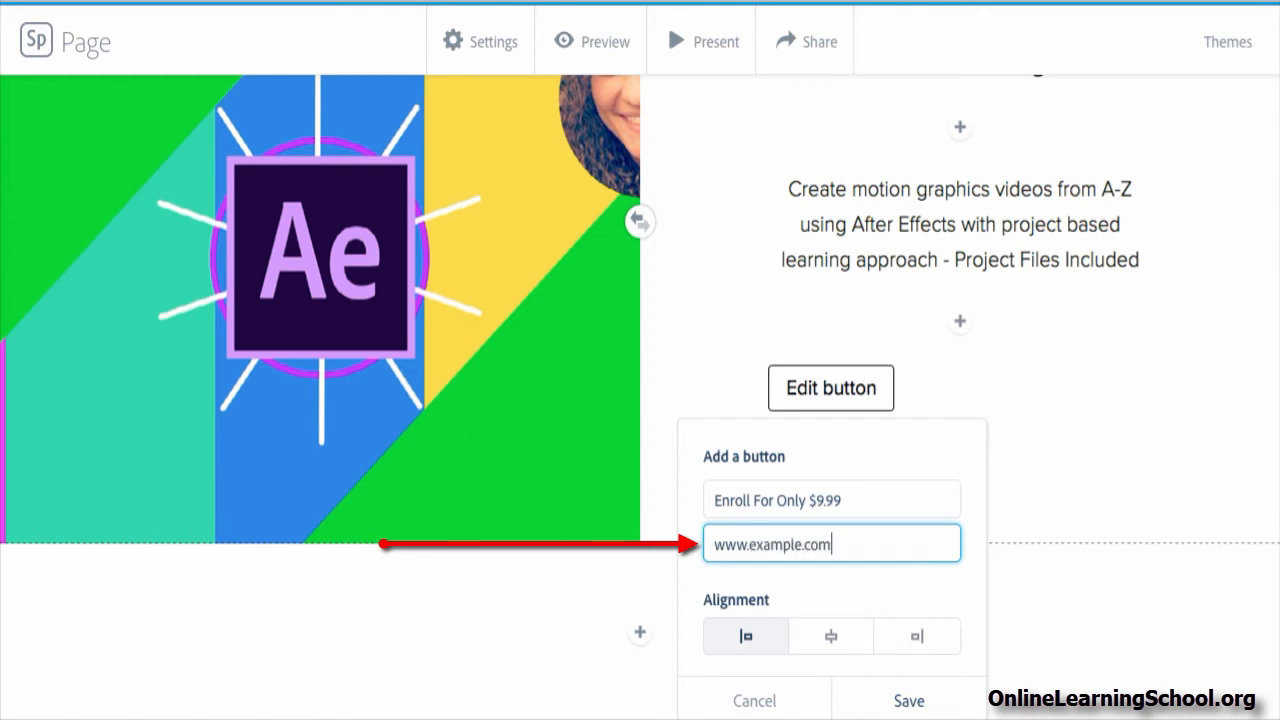
{"action": "mouse_move", "coordinate": [810, 592]}
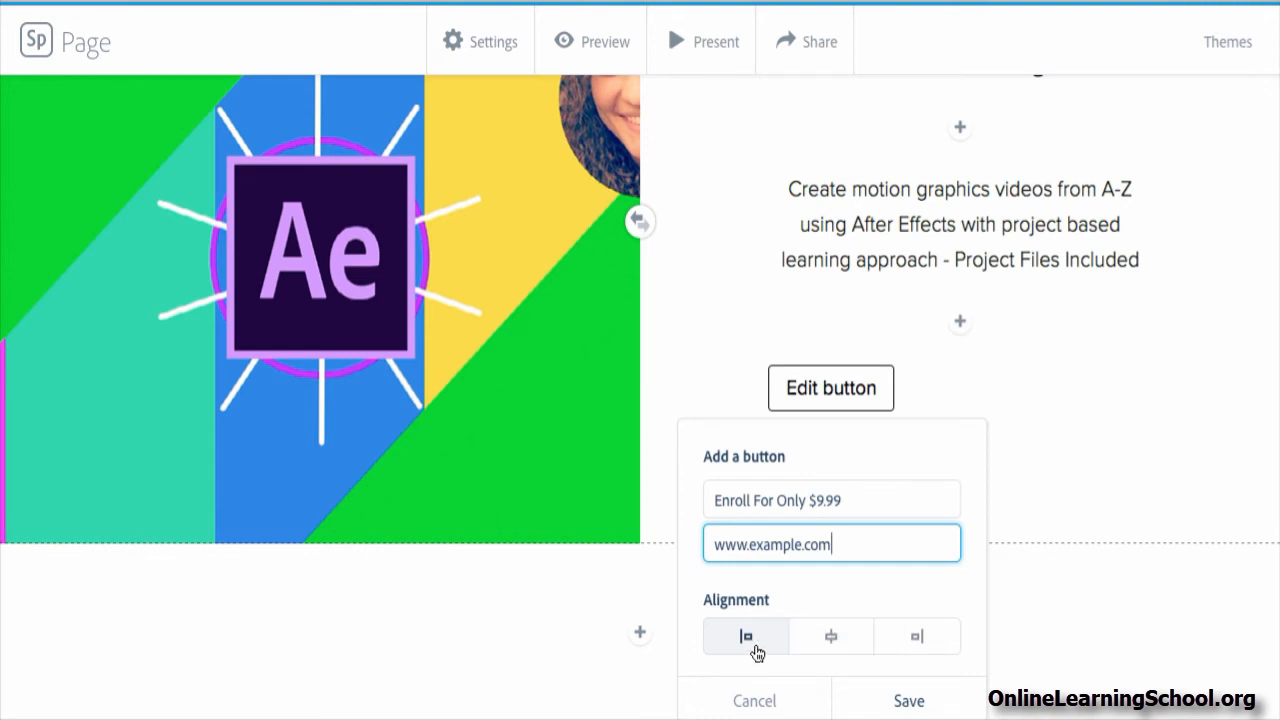
{"action": "left_click", "coordinate": [830, 636]}
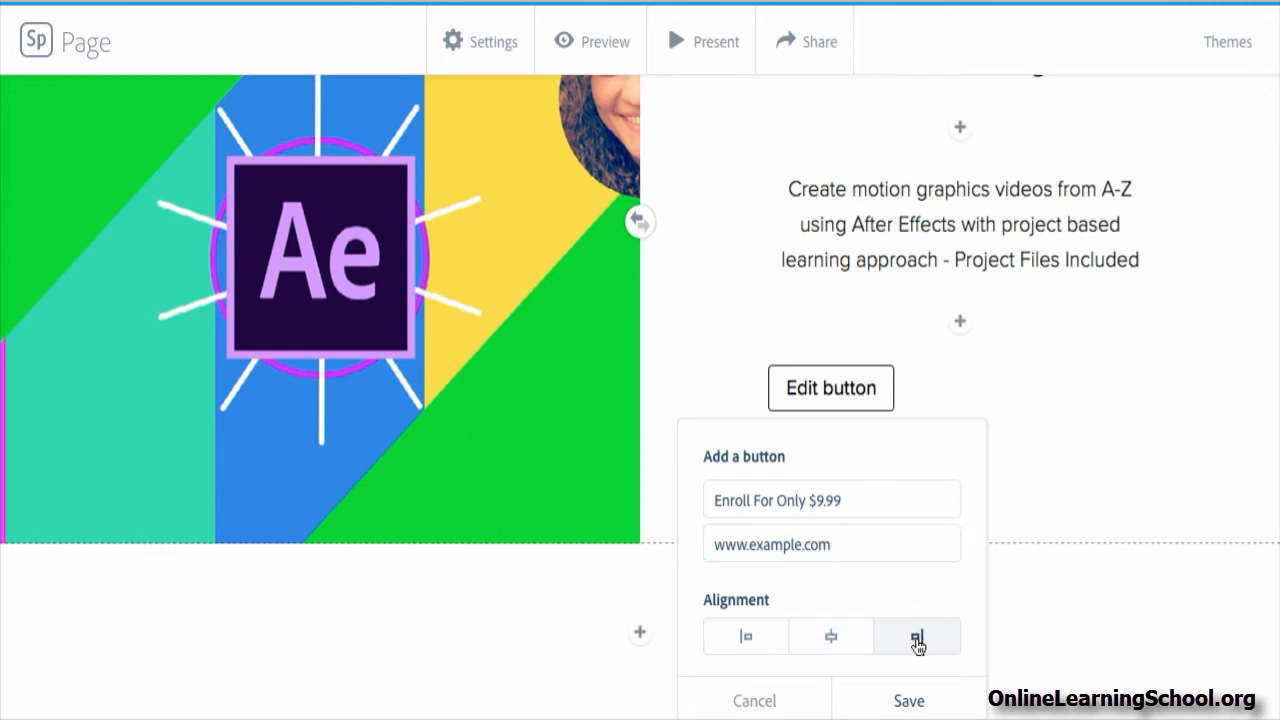
{"action": "left_click", "coordinate": [832, 636]}
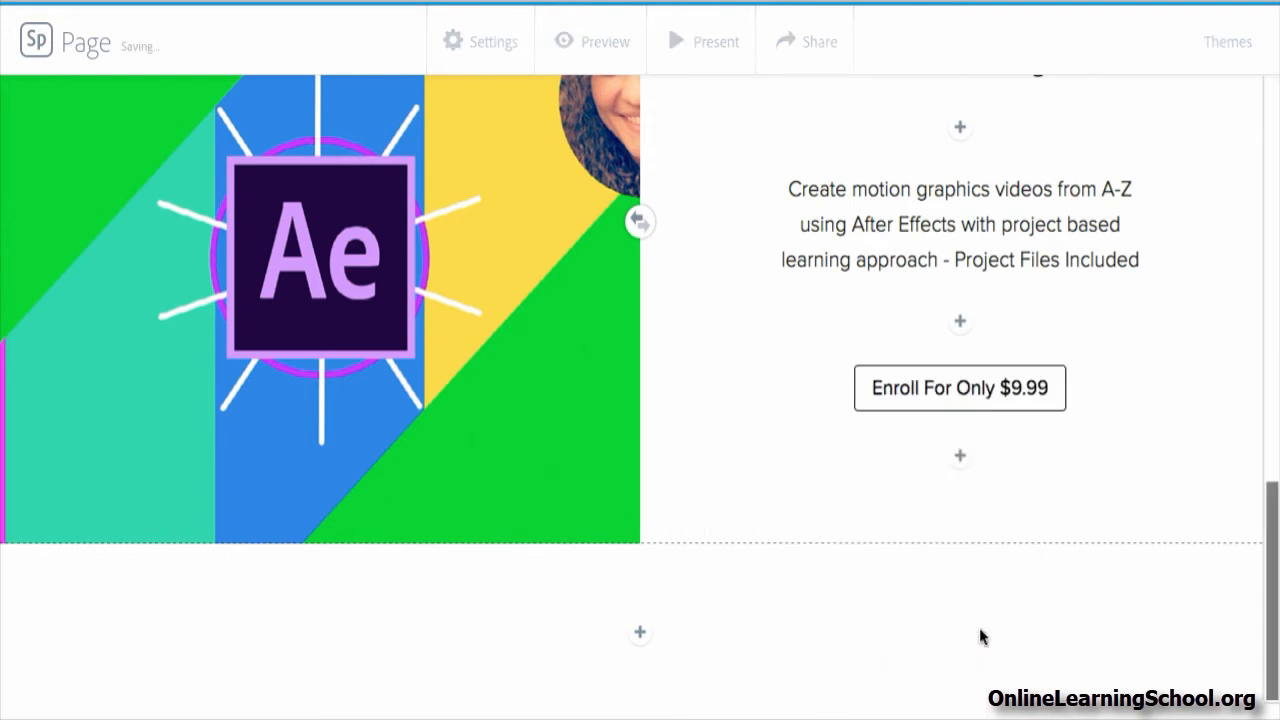
{"action": "mouse_move", "coordinate": [1072, 486]}
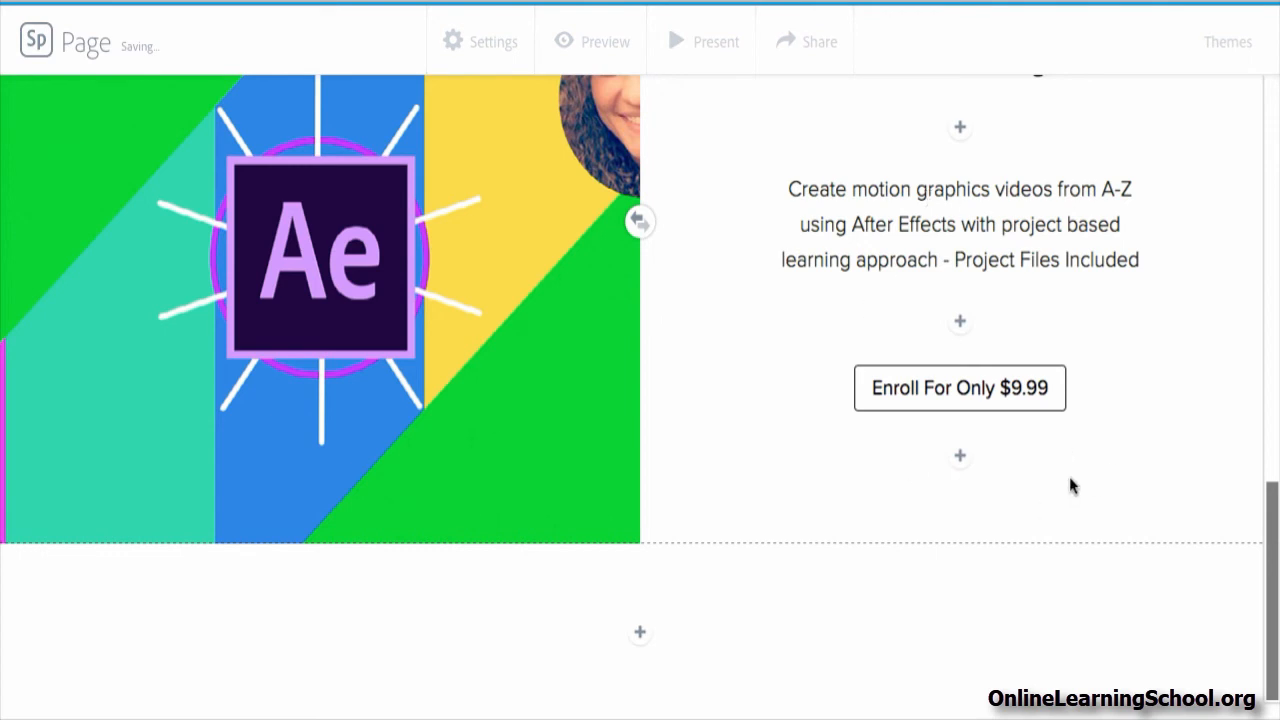
{"action": "scroll", "scroll_direction": "up", "scroll_amount": 3}
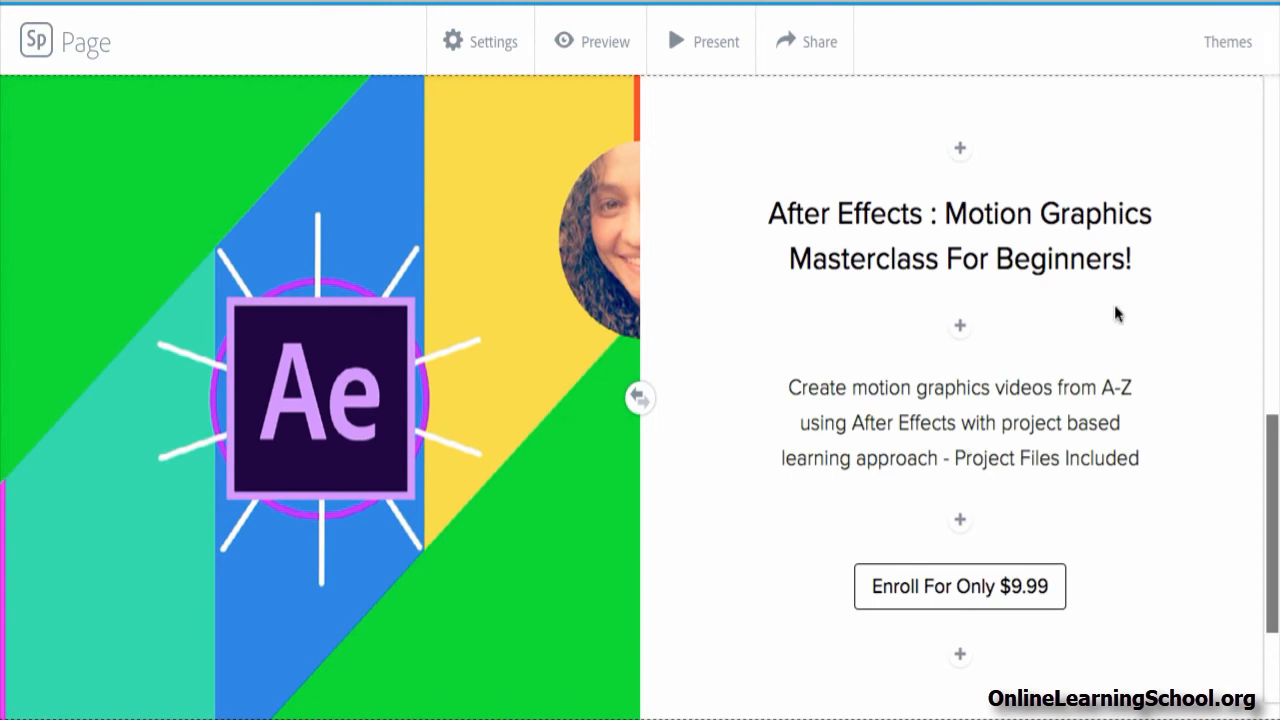
{"action": "scroll", "scroll_direction": "up", "scroll_amount": 3}
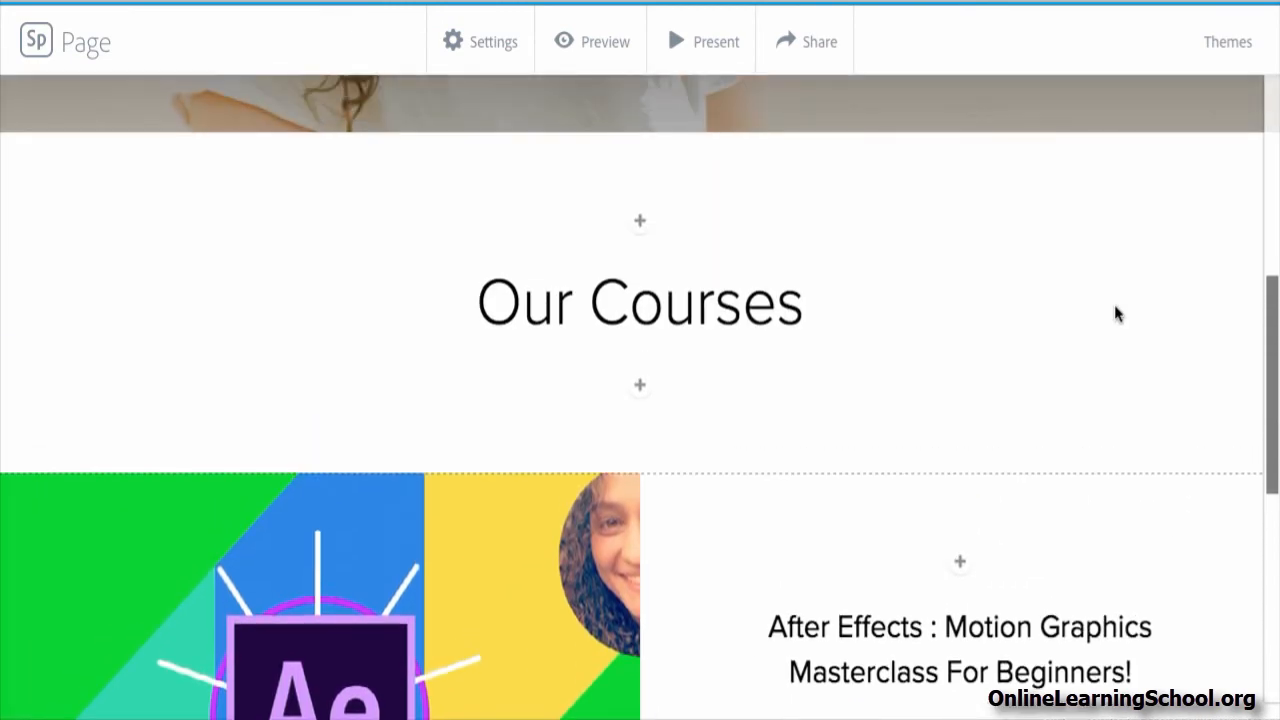
{"action": "scroll", "scroll_direction": "up", "scroll_amount": 3}
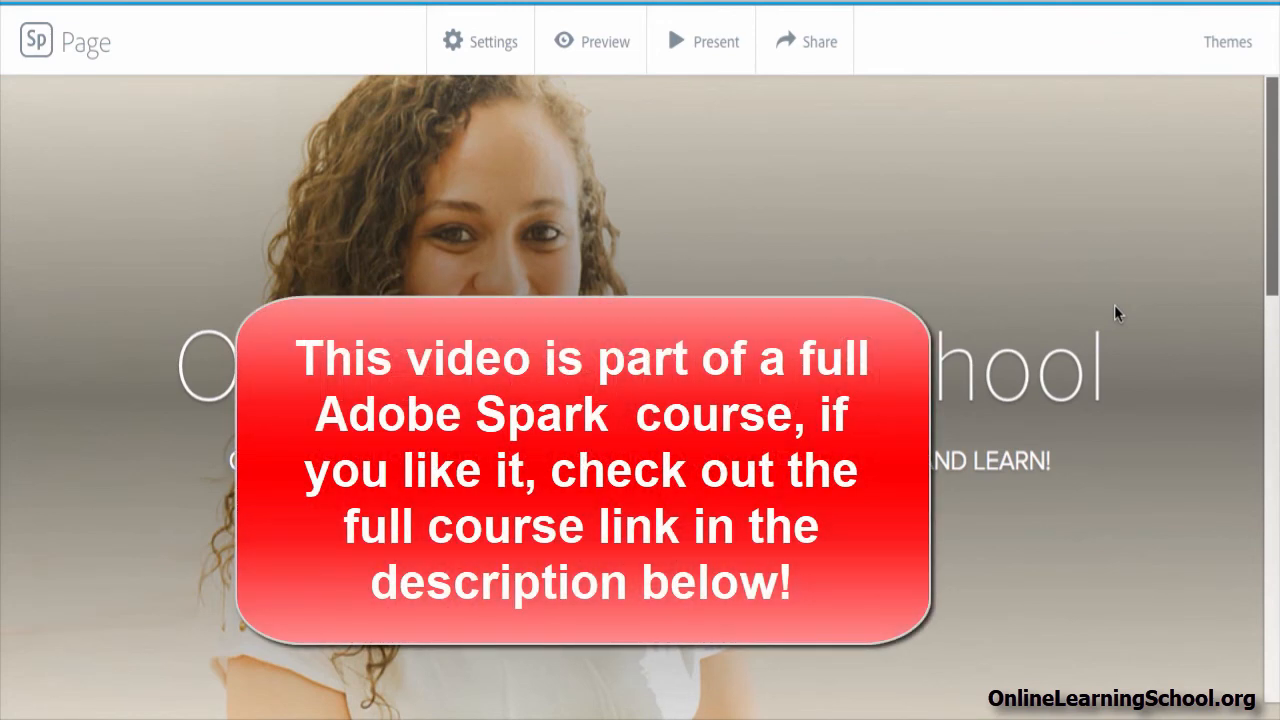
{"action": "scroll", "scroll_direction": "down", "scroll_amount": 3}
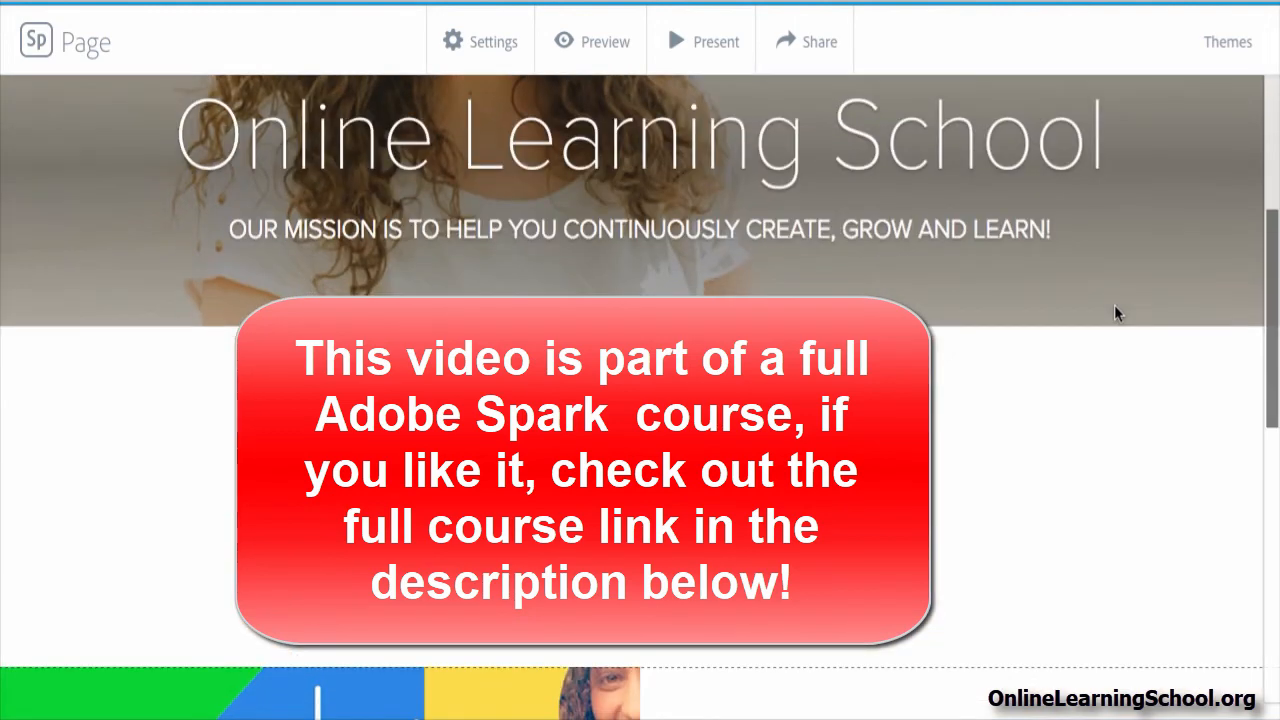
{"action": "scroll", "scroll_direction": "down", "scroll_amount": 3}
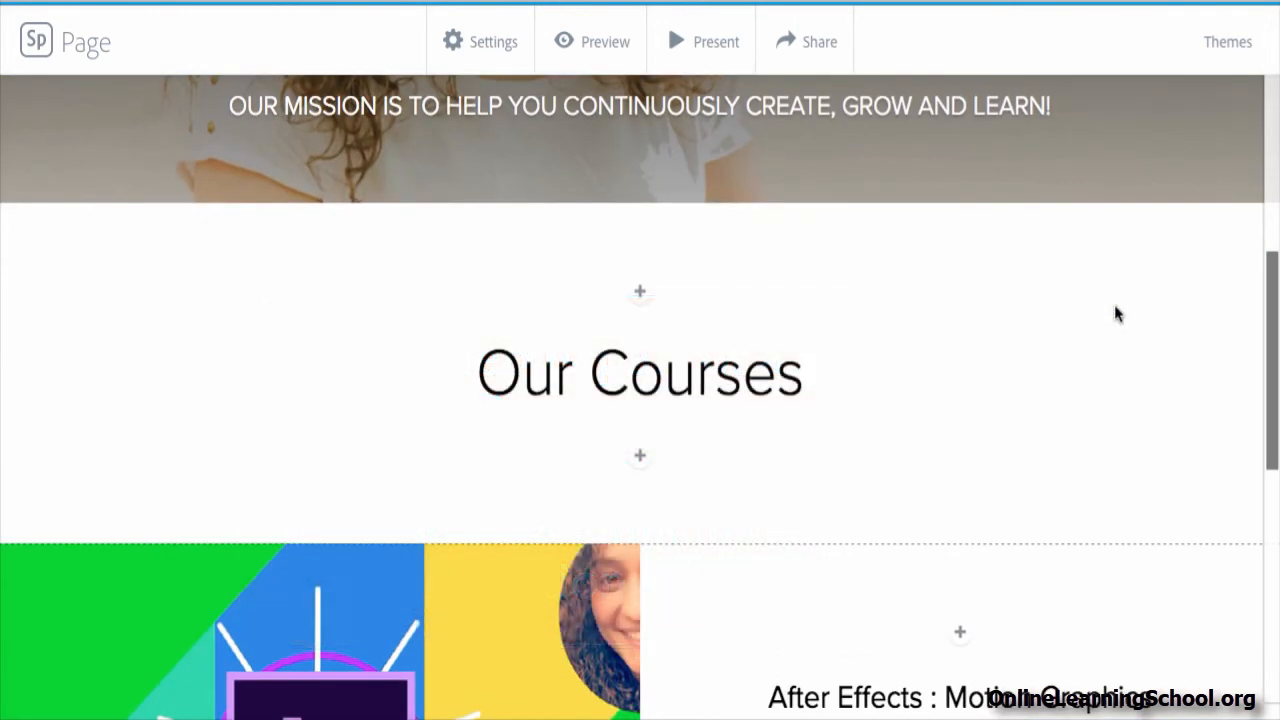
{"action": "scroll", "scroll_direction": "down", "scroll_amount": 3}
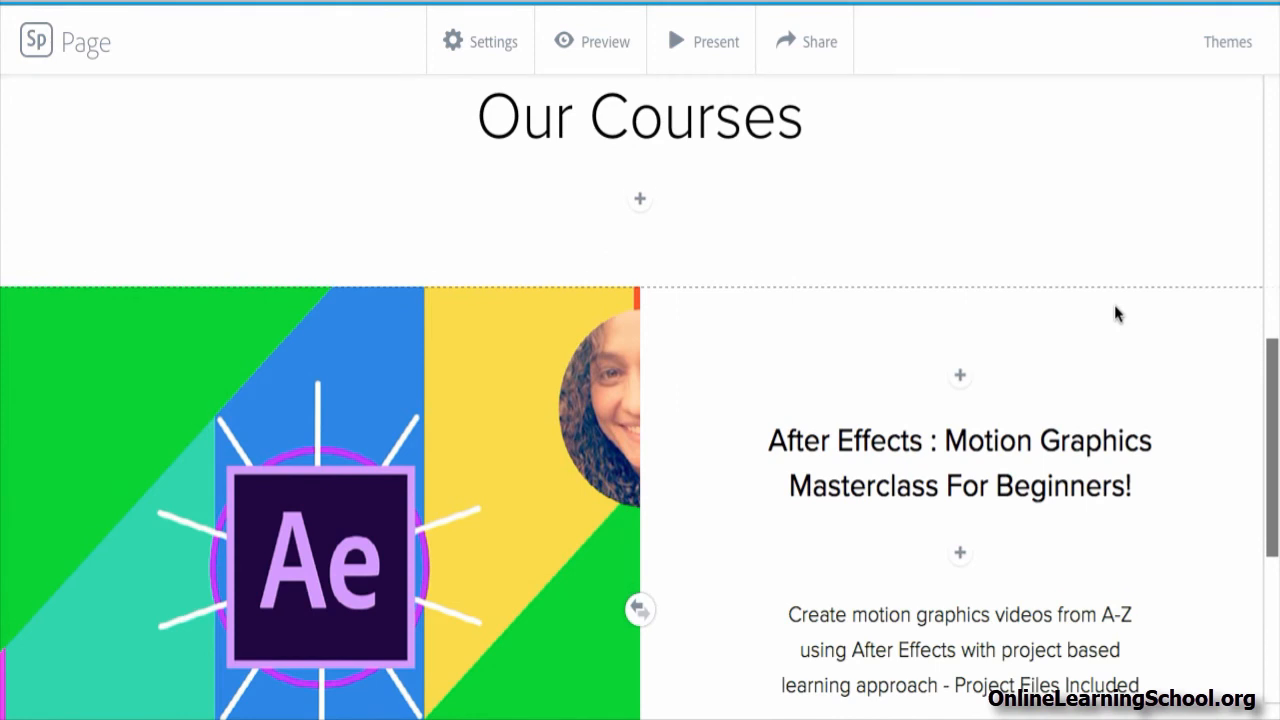
{"action": "scroll", "scroll_direction": "down", "scroll_amount": 3}
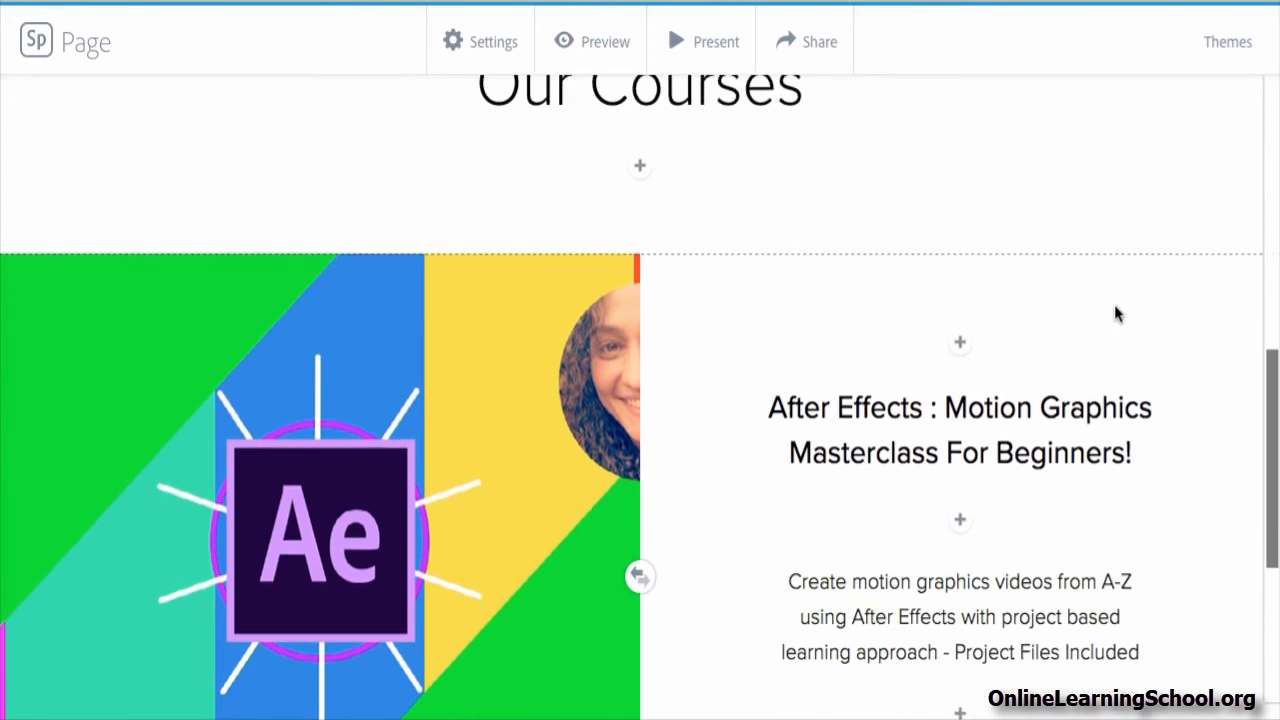
{"action": "scroll", "scroll_direction": "down", "scroll_amount": 3}
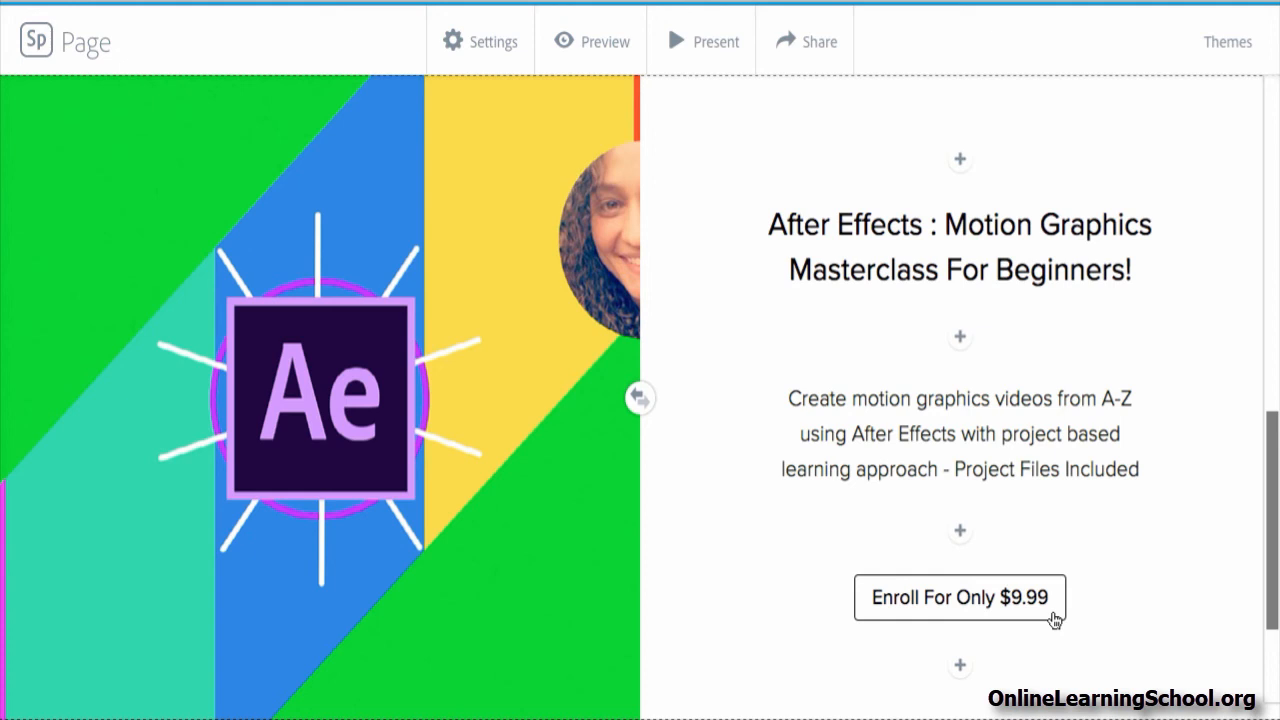
{"action": "left_click", "coordinate": [958, 596]}
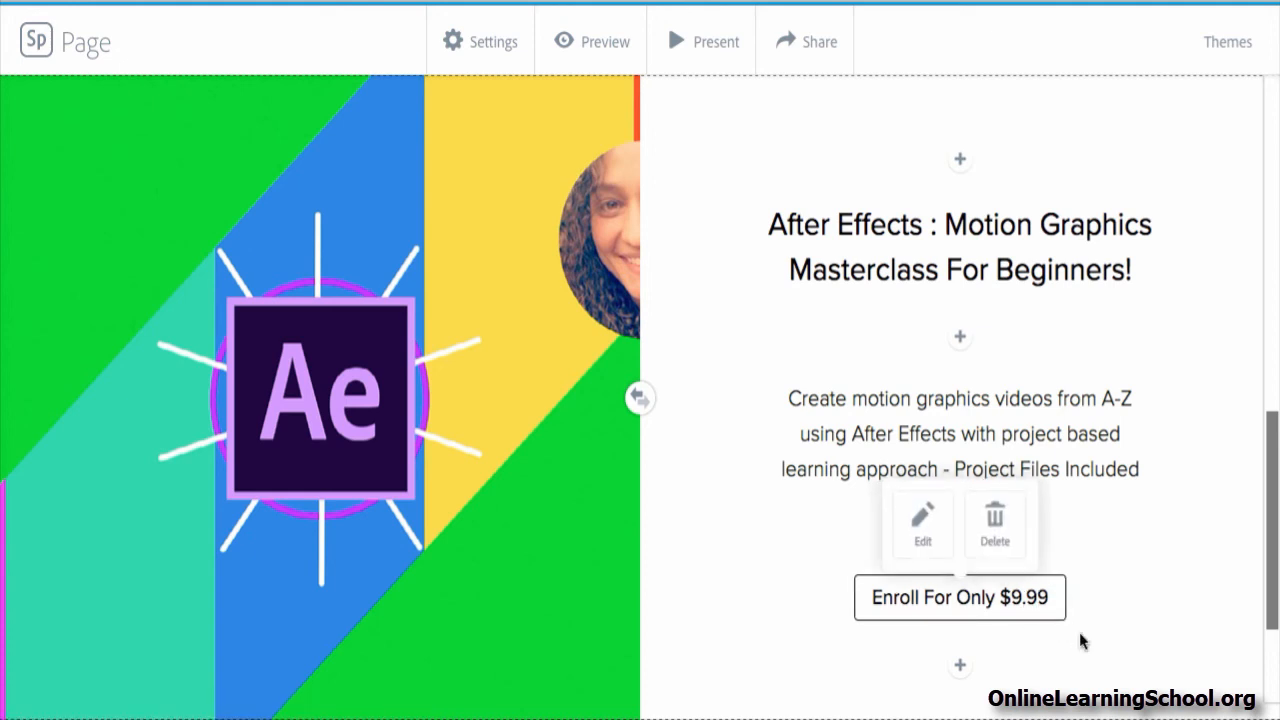
{"action": "mouse_move", "coordinate": [948, 552]}
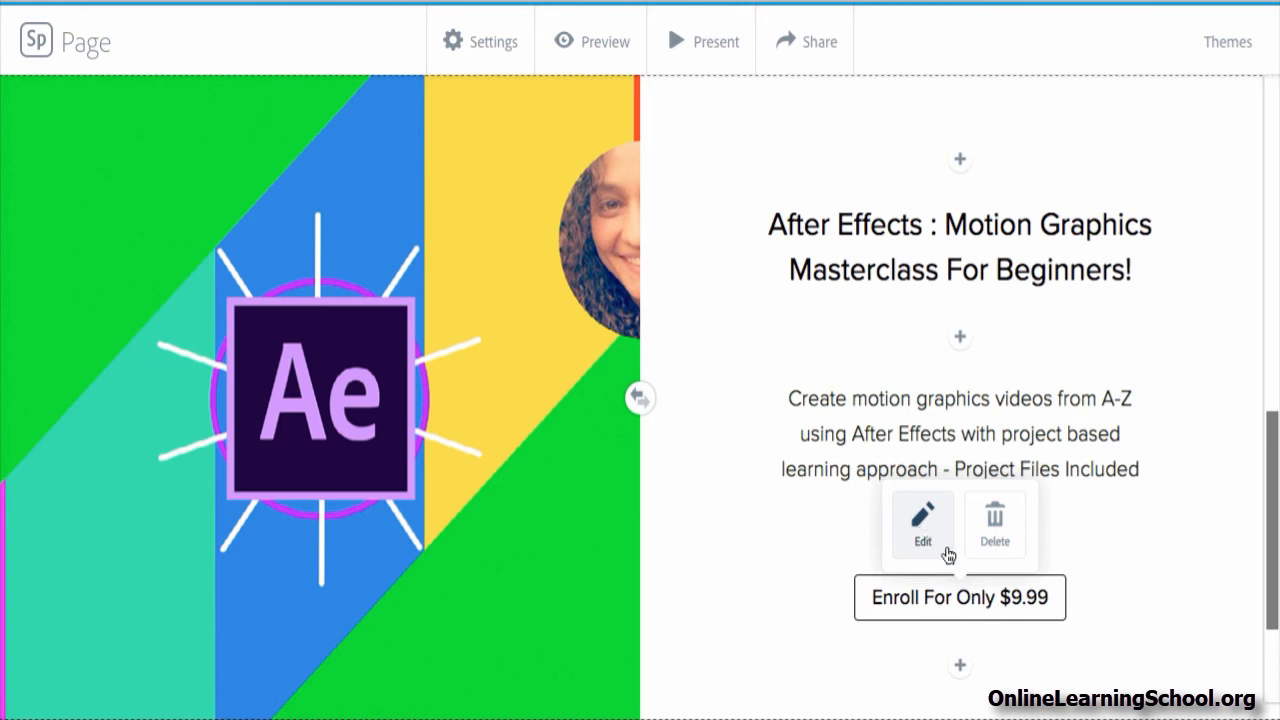
{"action": "mouse_move", "coordinate": [1106, 598]}
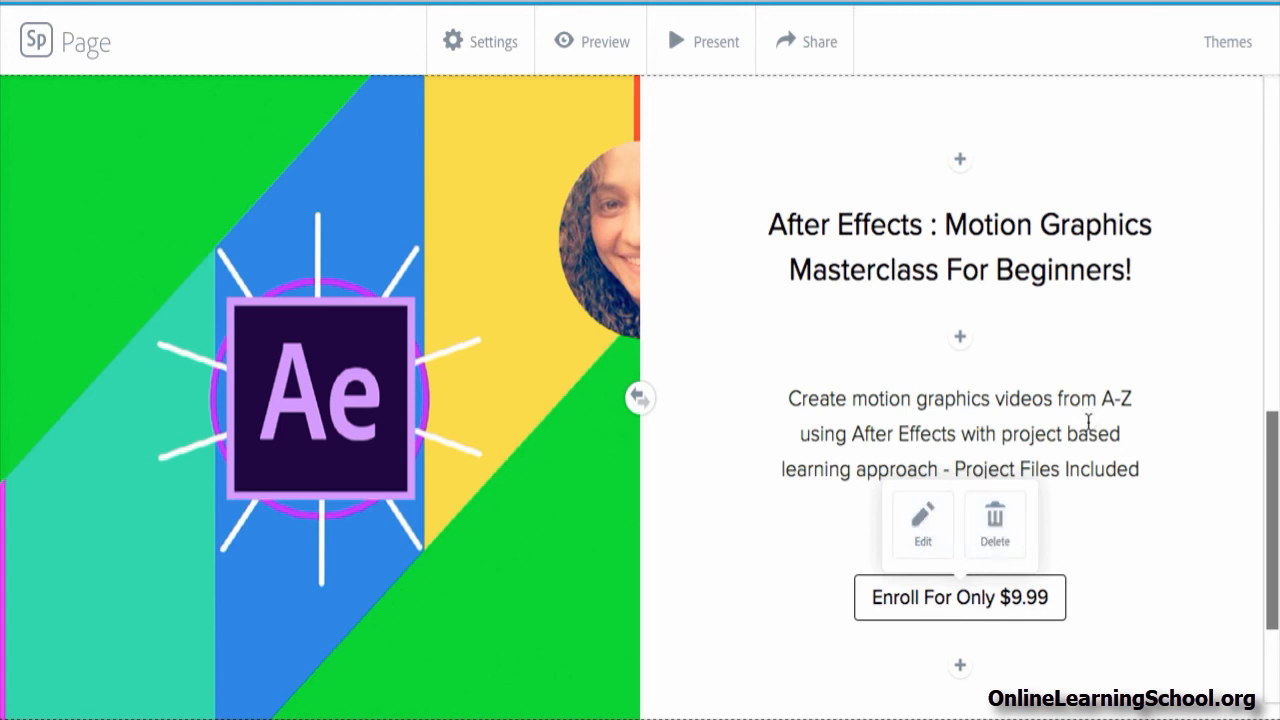
{"action": "left_click", "coordinate": [920, 522]}
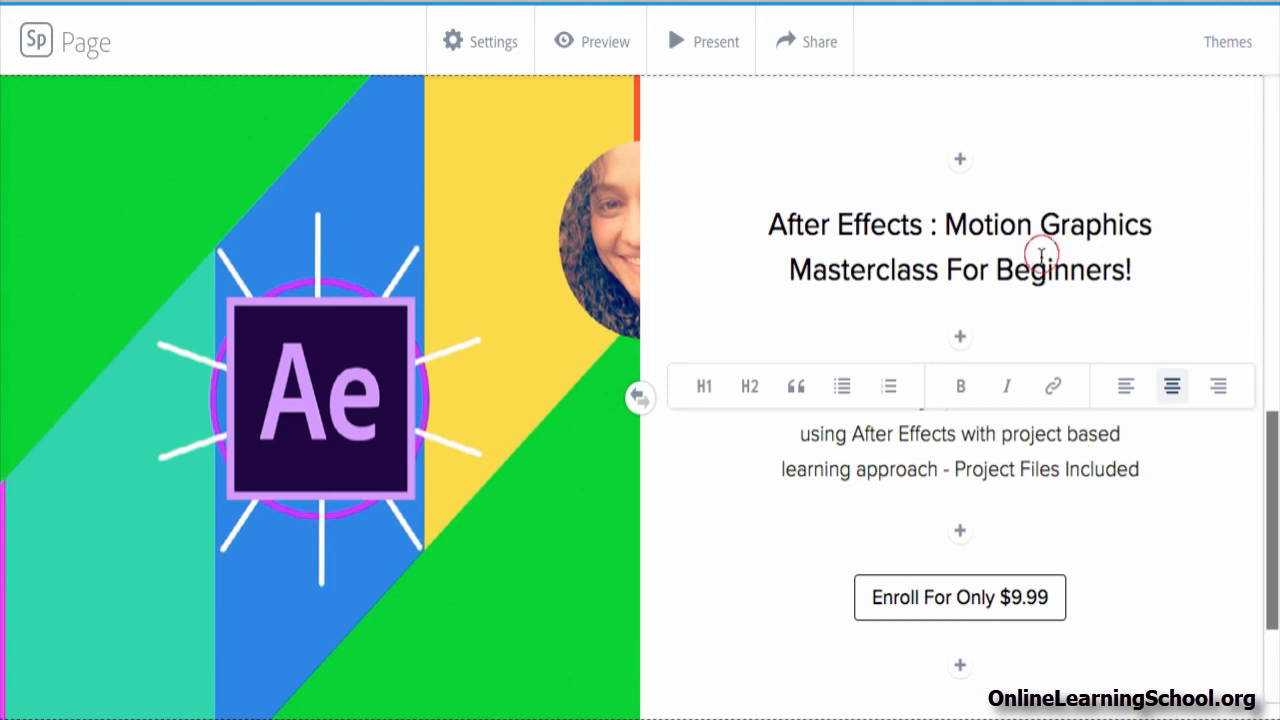